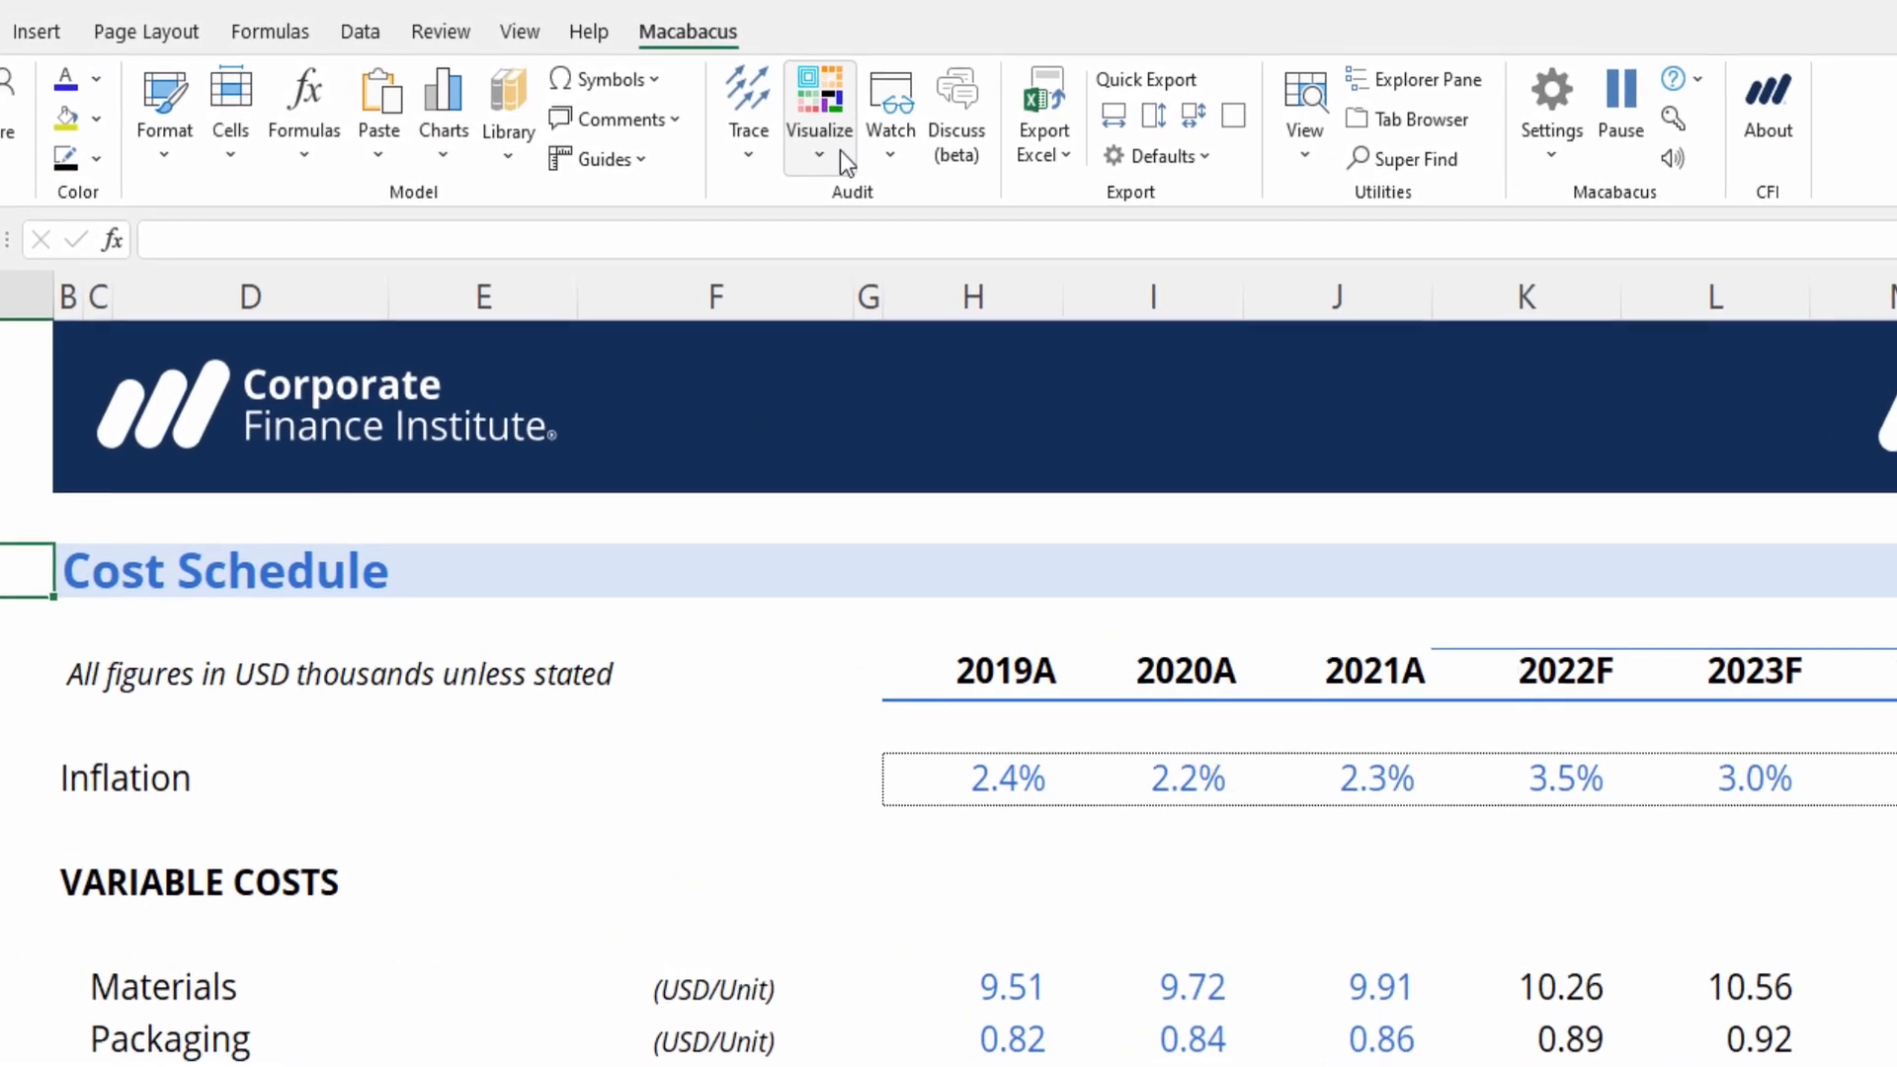
# Run Uniformulas (Ctrl+Q) from K11 and cycle through cells matching the 2022F Materials formula
pyautogui.click(818, 108)
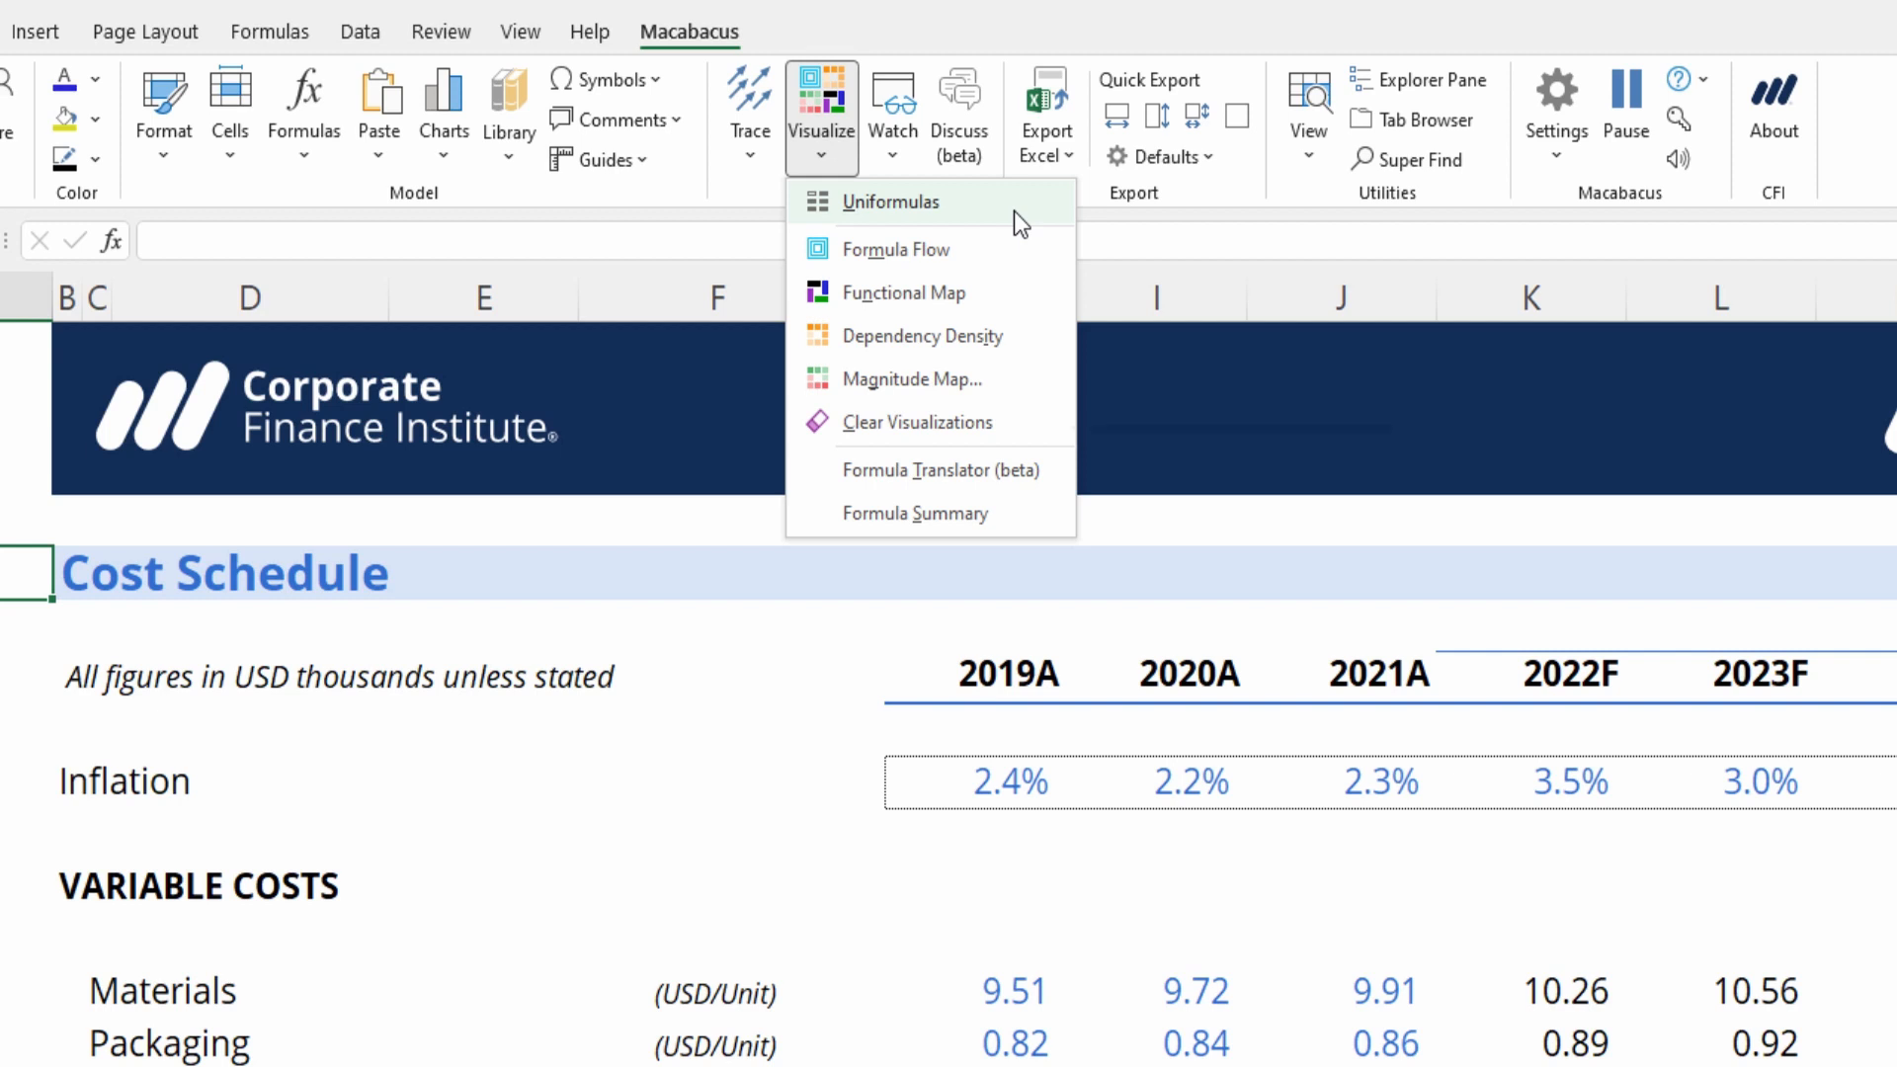
pyautogui.moveTo(891, 201)
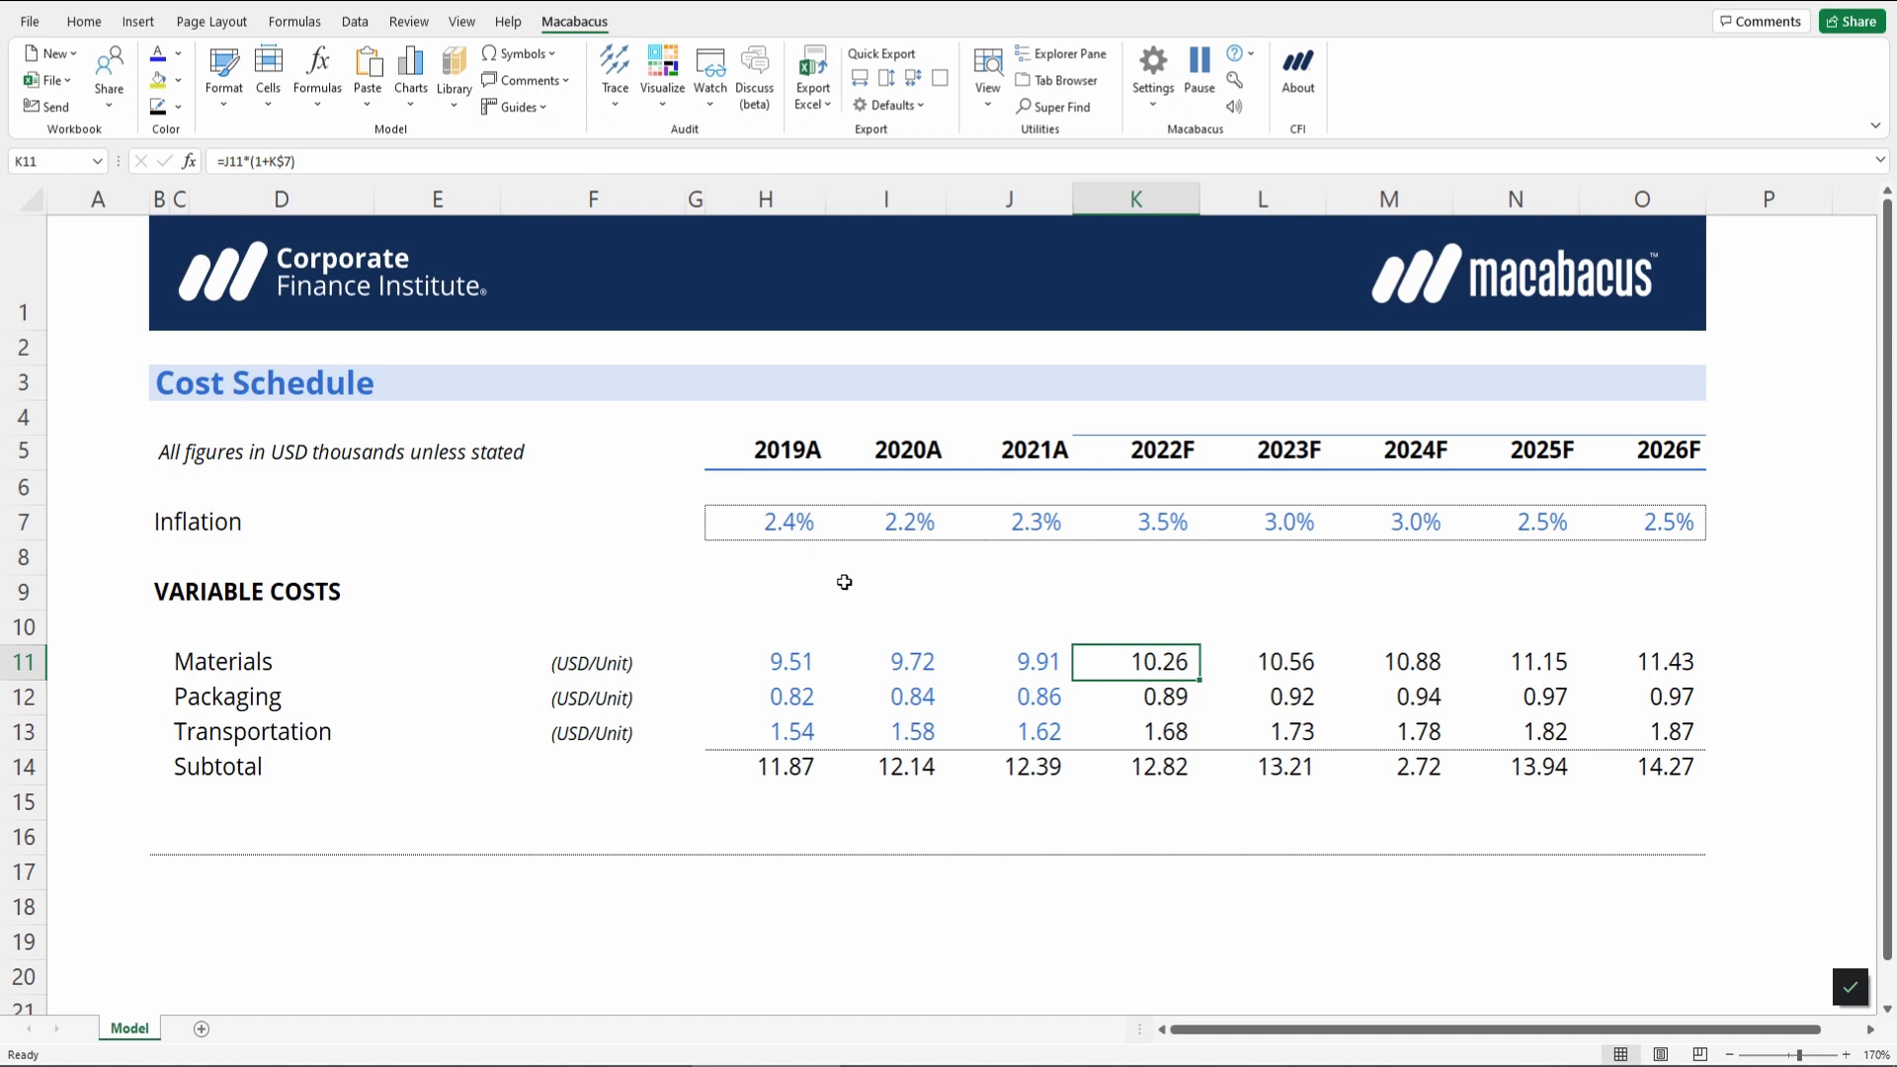
pyautogui.press('ctrl+q')
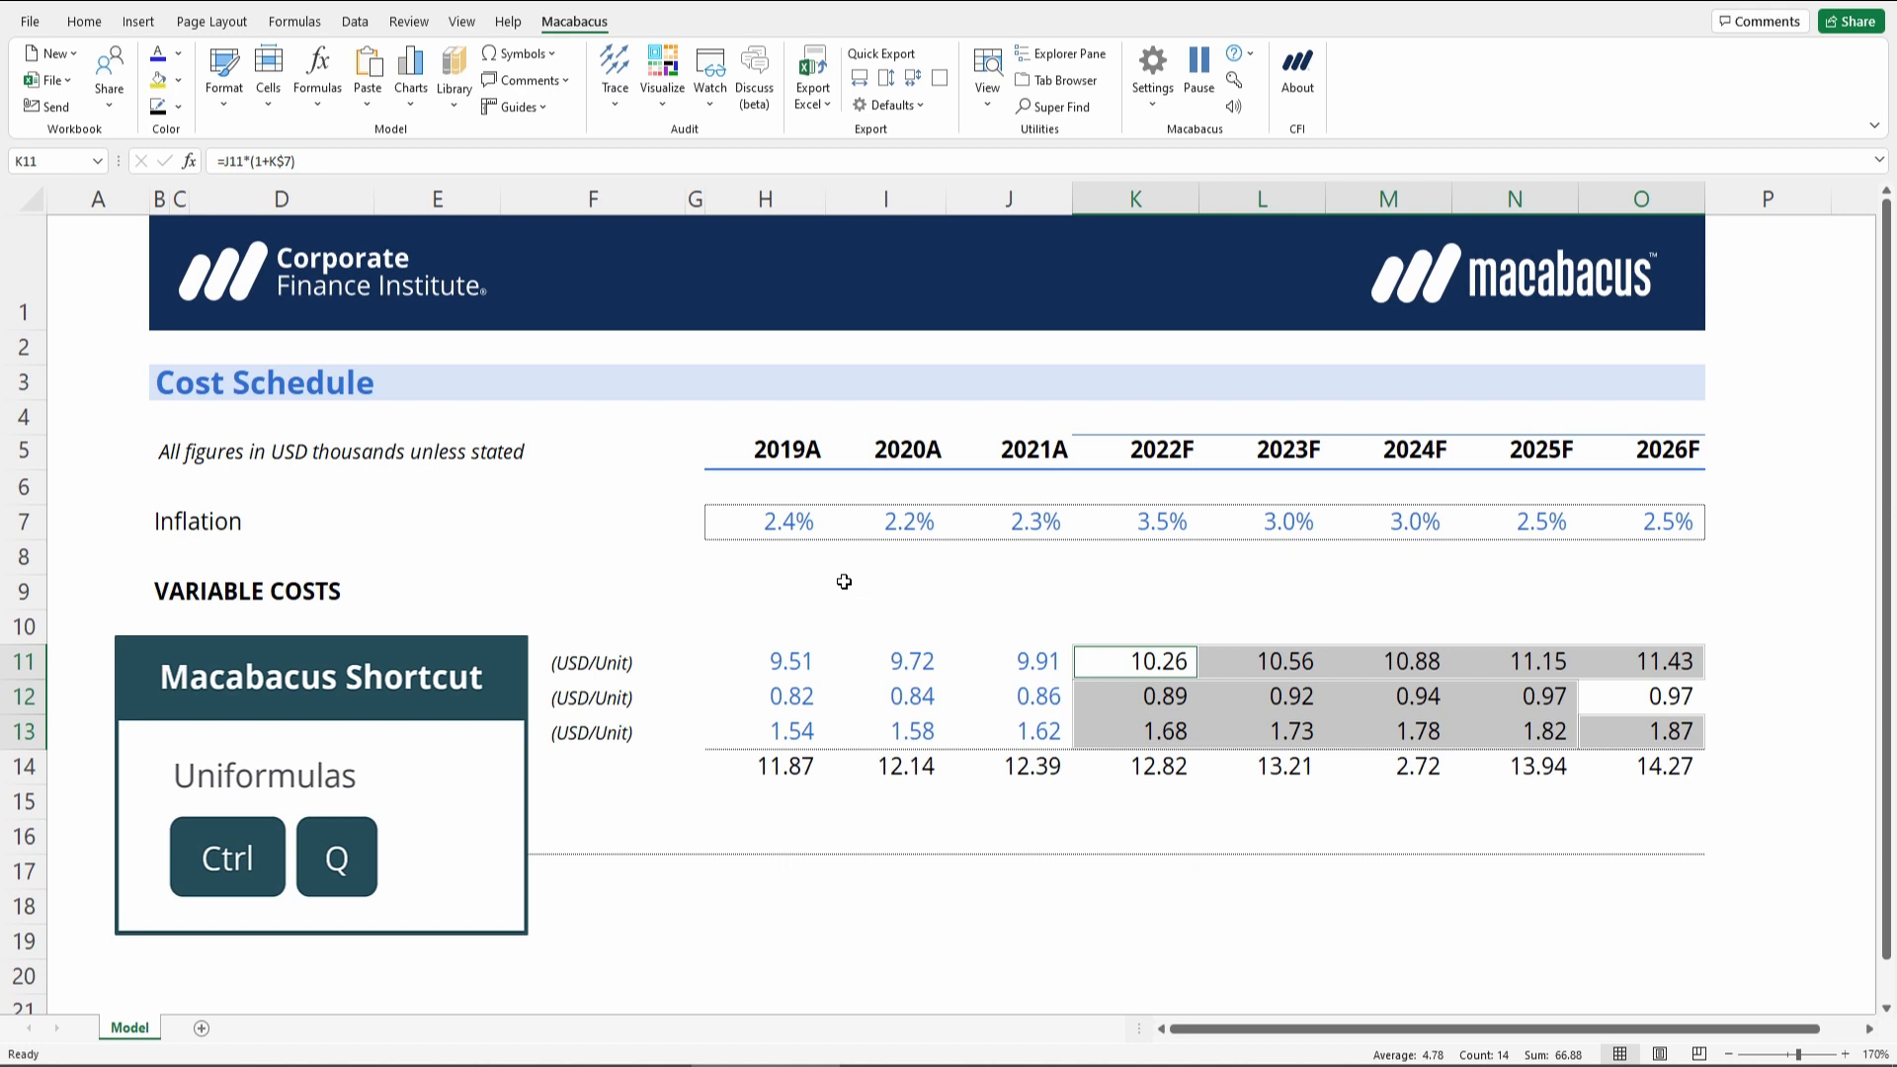
pyautogui.press('ctrl+q')
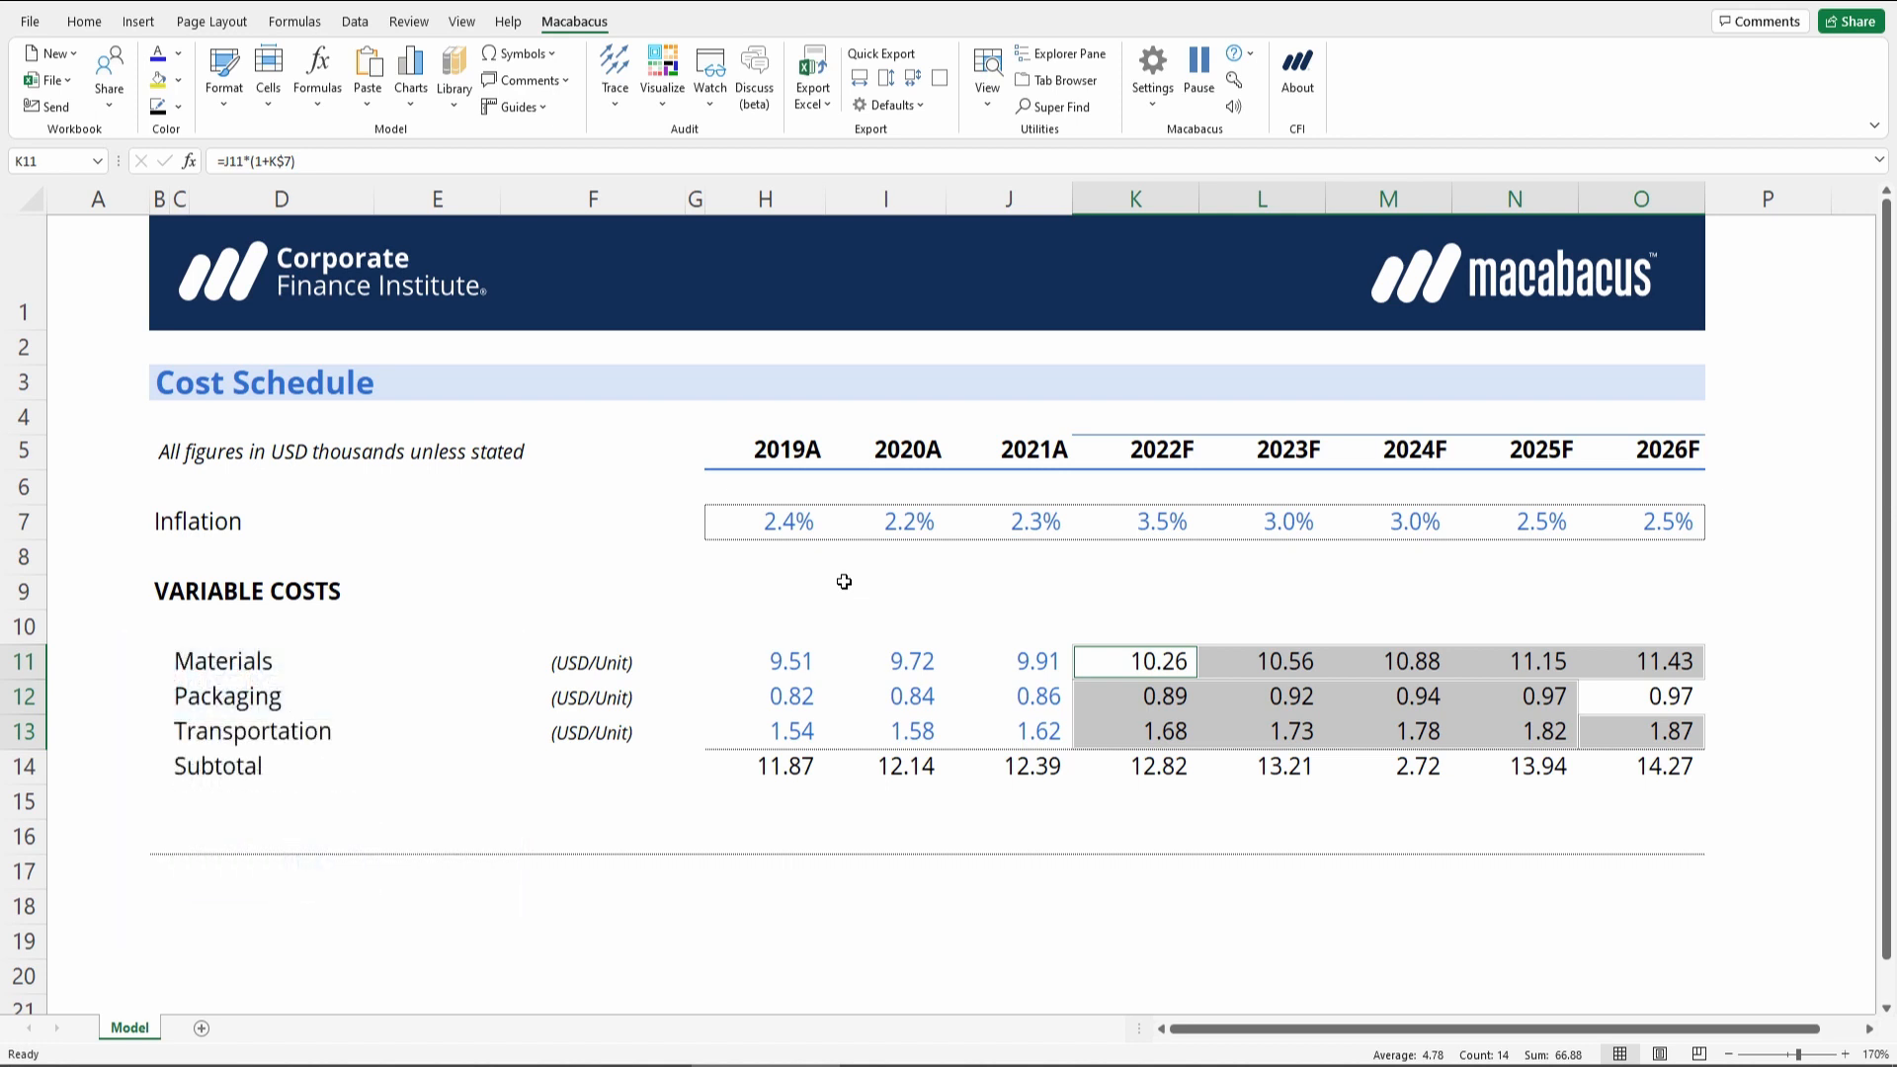
pyautogui.press('Tab')
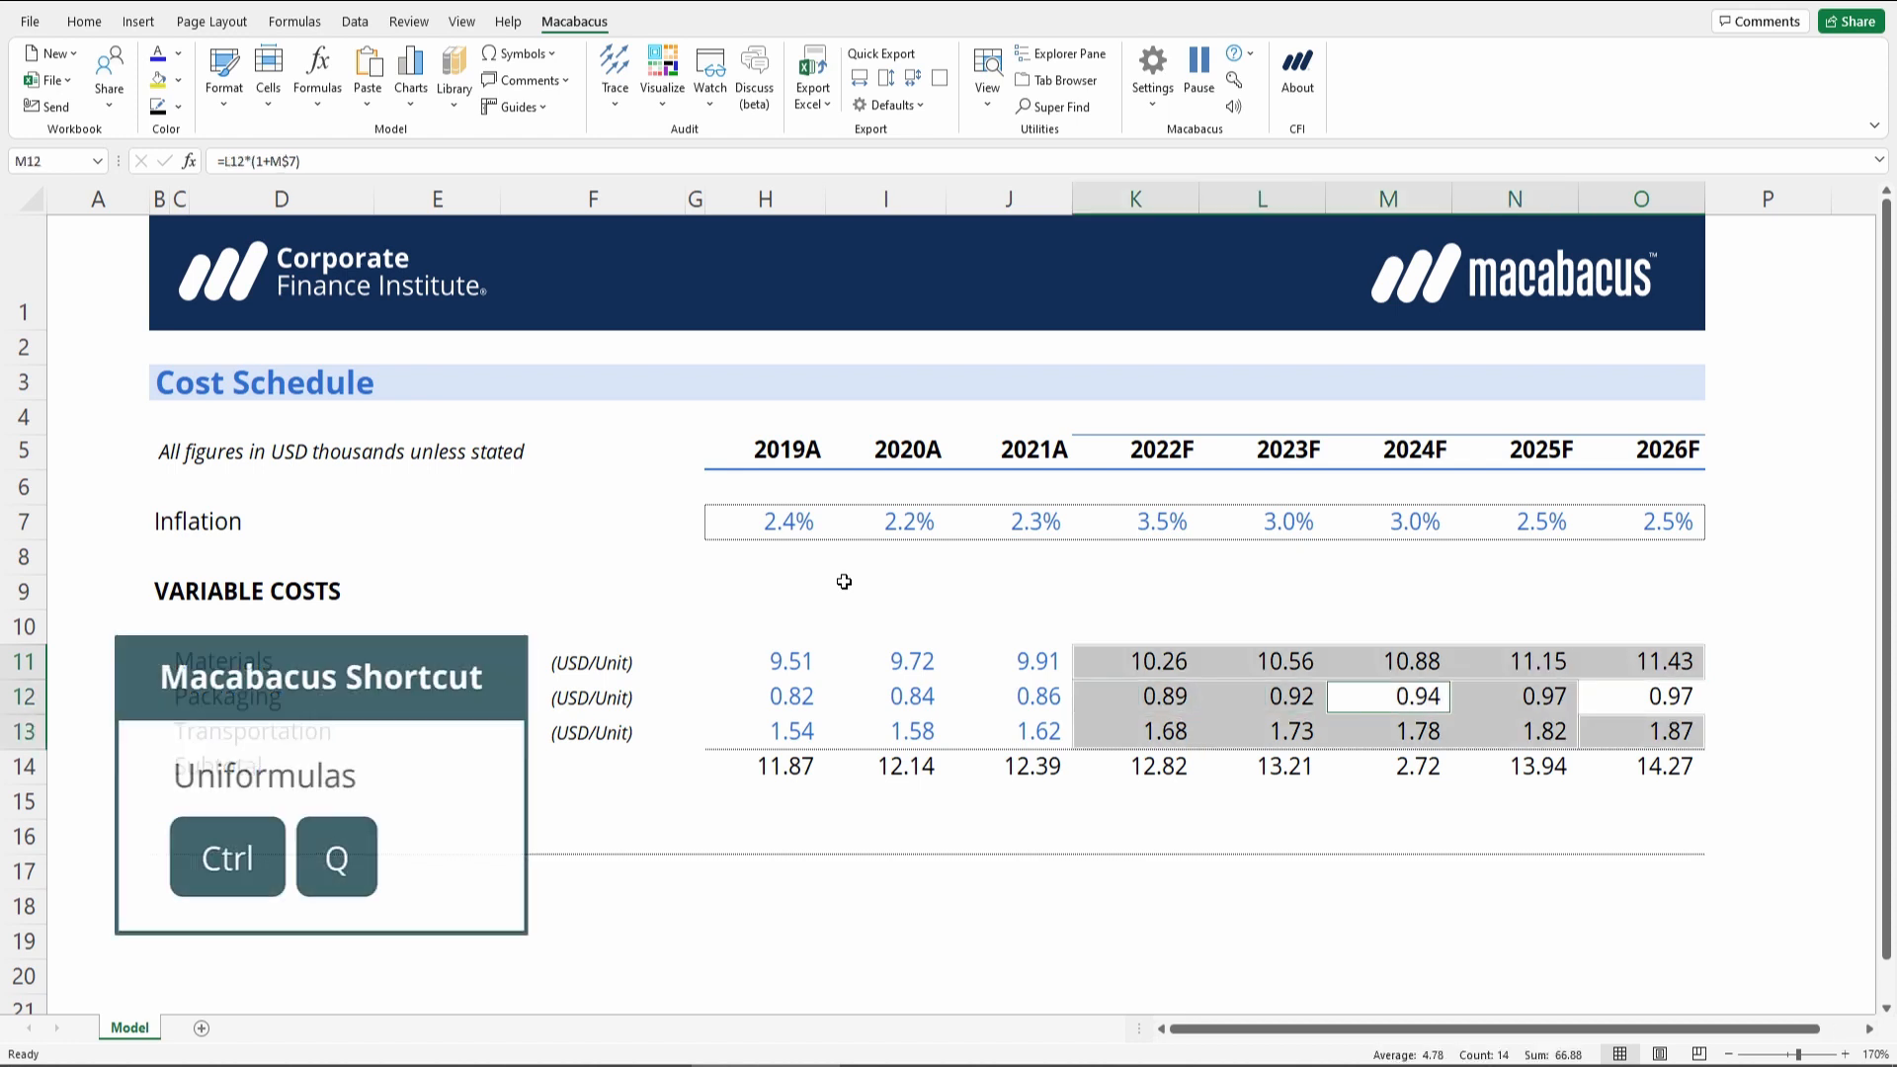
# Change O12 to =N12*(1+O$7) so 2026F Packaging reads 0.99, then recheck consistency
pyautogui.click(1639, 696)
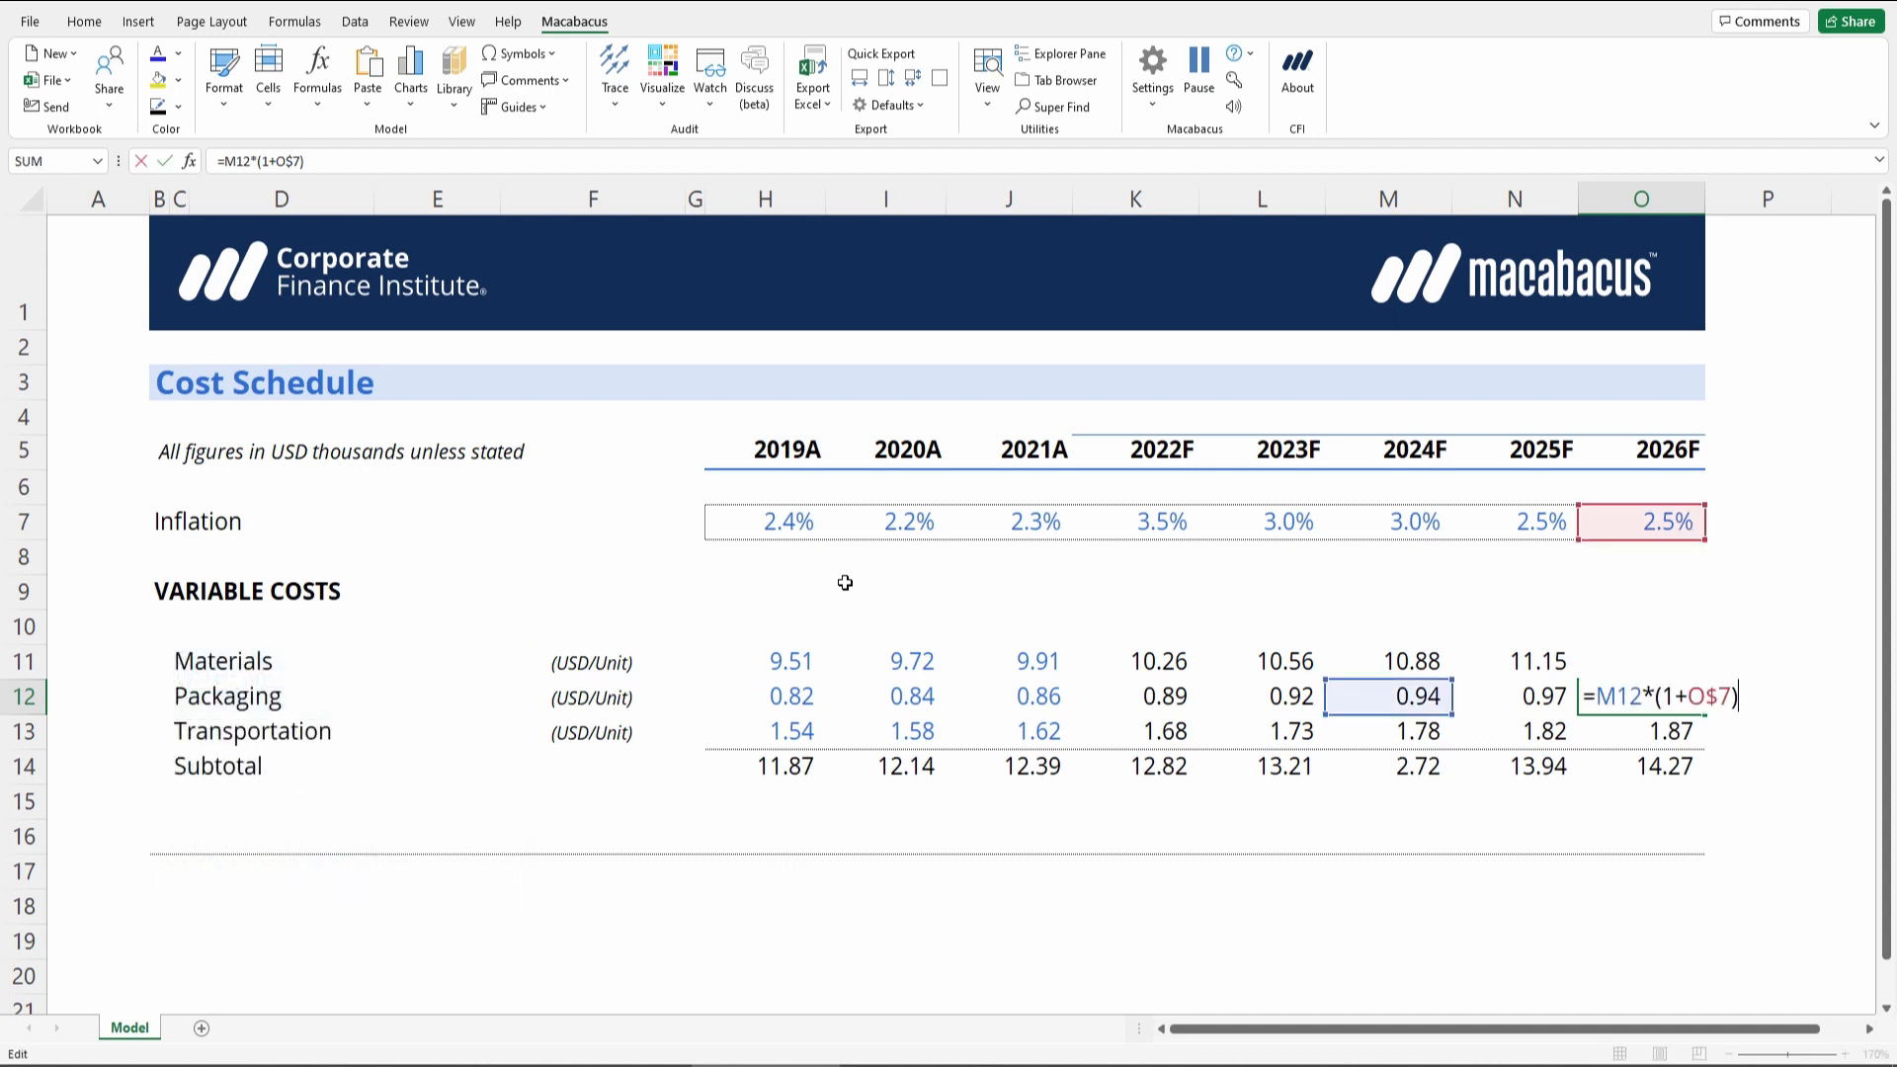
pyautogui.press('F2')
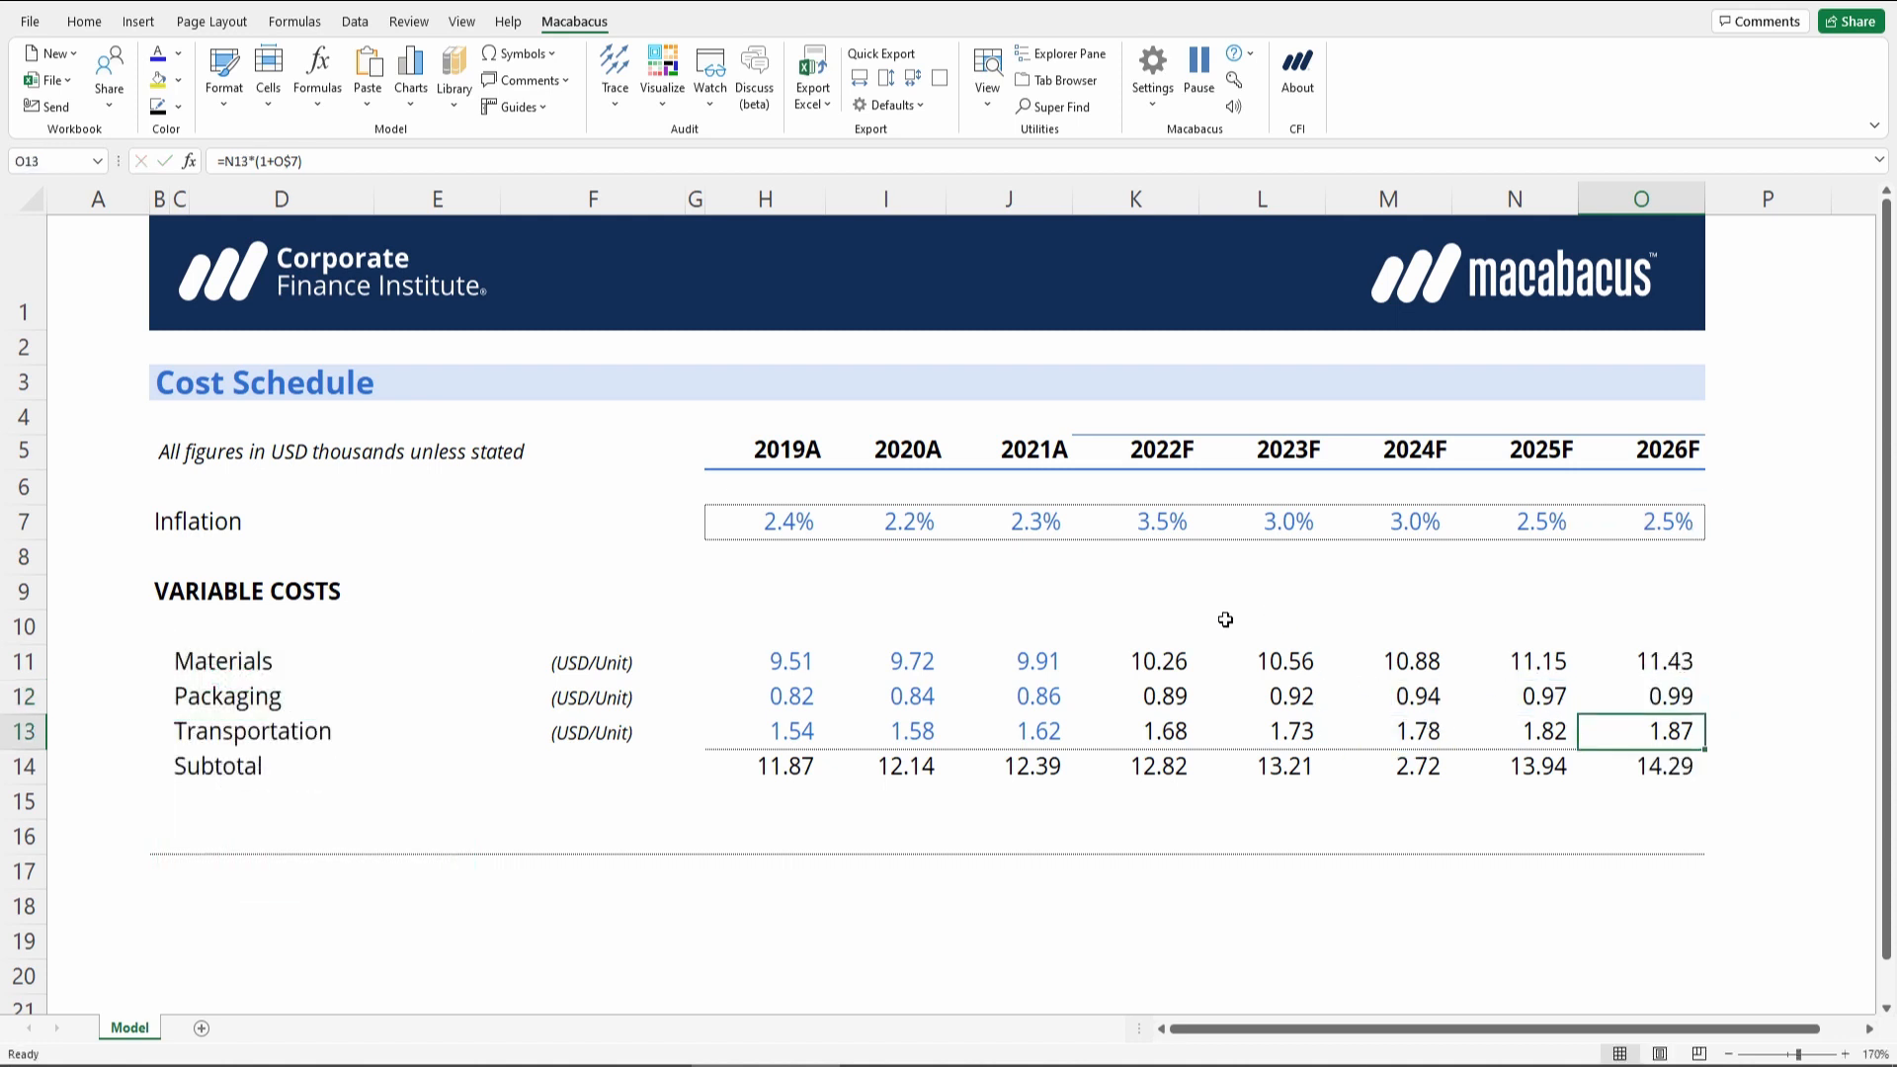
pyautogui.click(1642, 696)
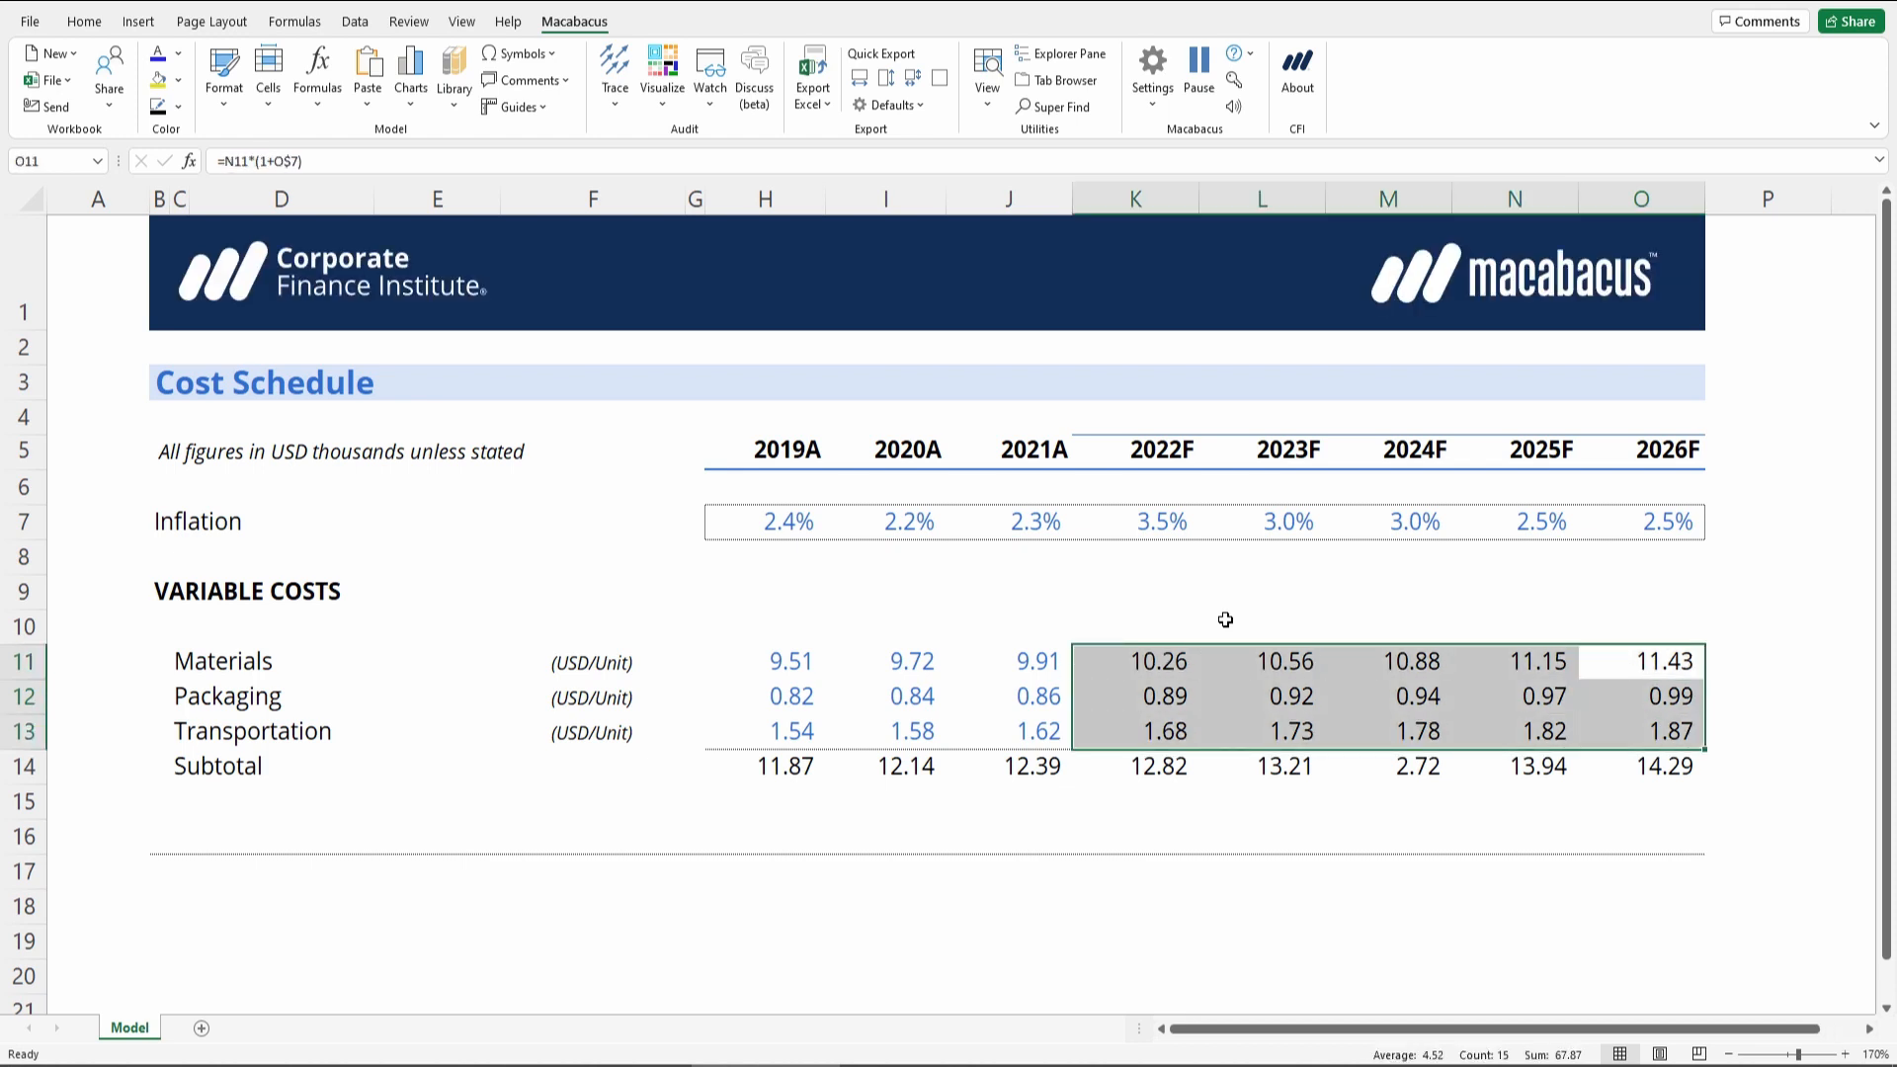
pyautogui.click(1262, 696)
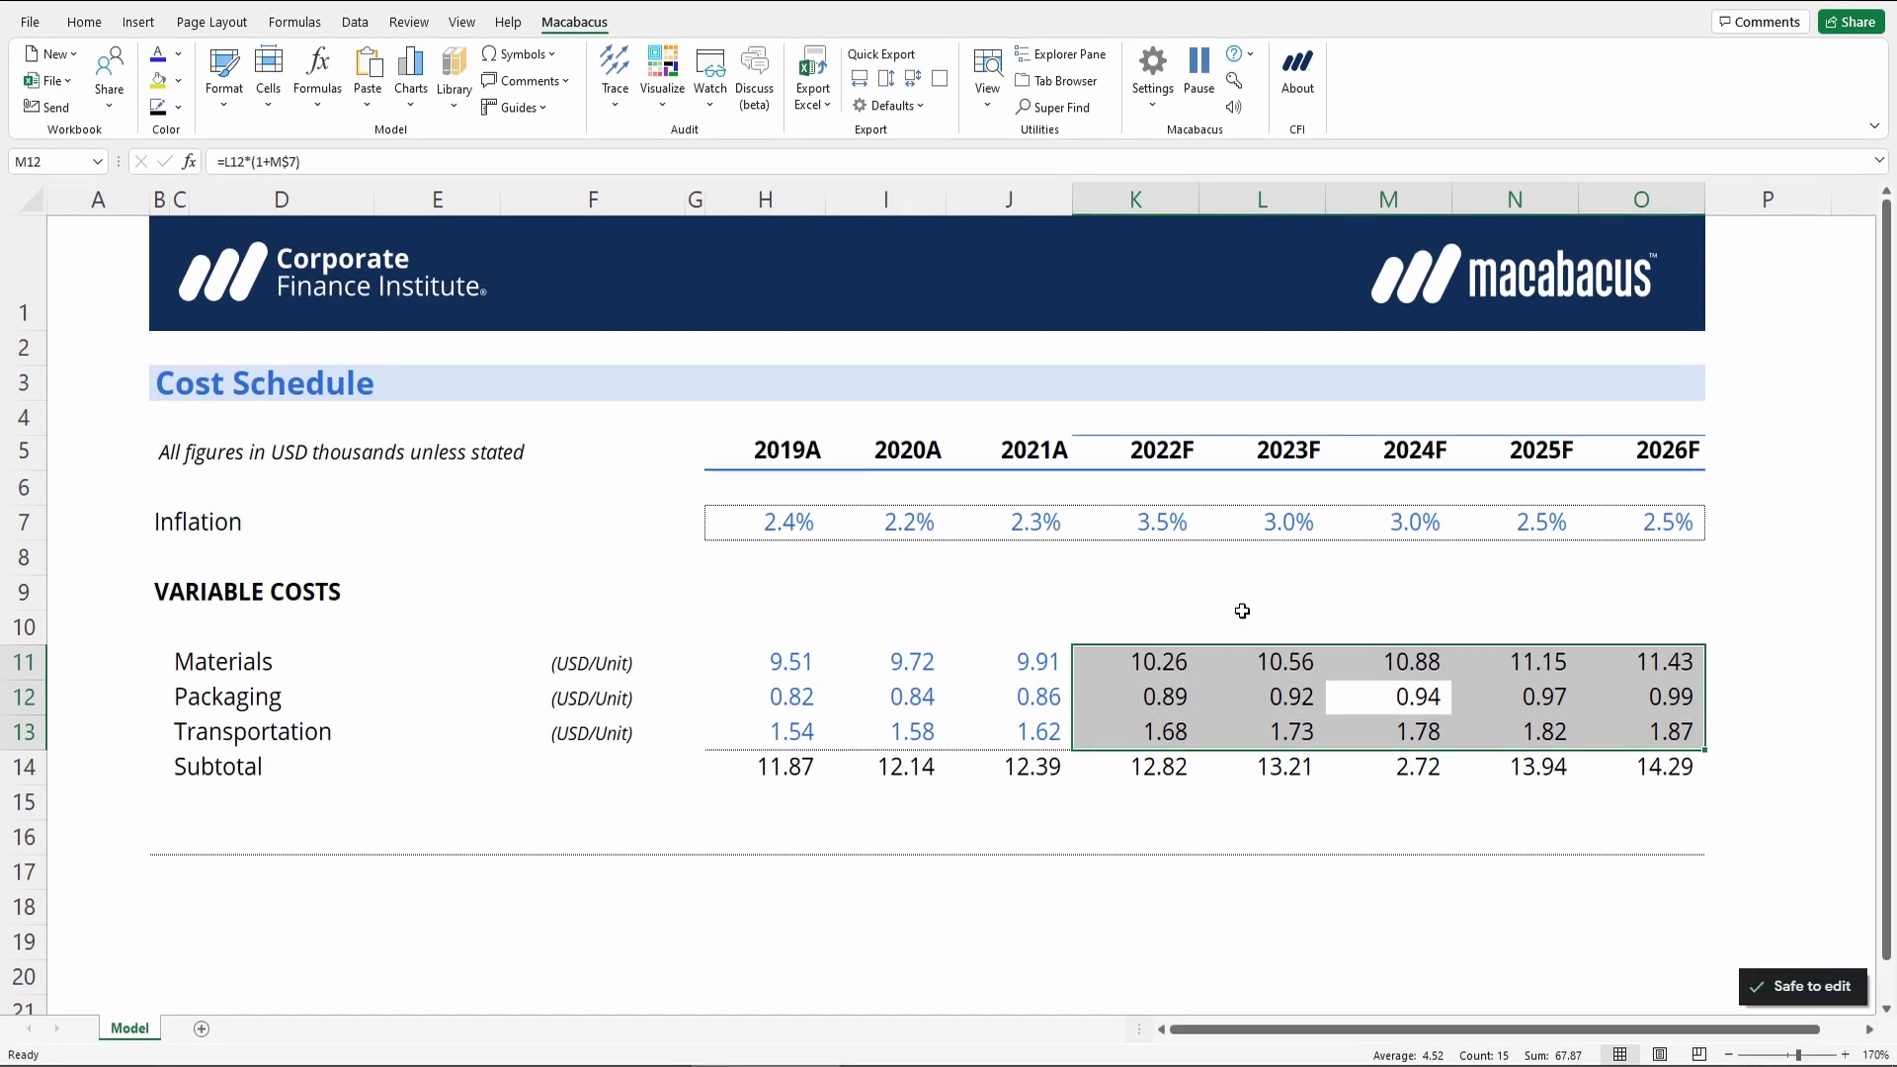
# Change M14 to =SUM(M11:M13) giving 13.60, then verify the Subtotal row with Uniformulas
pyautogui.click(1134, 802)
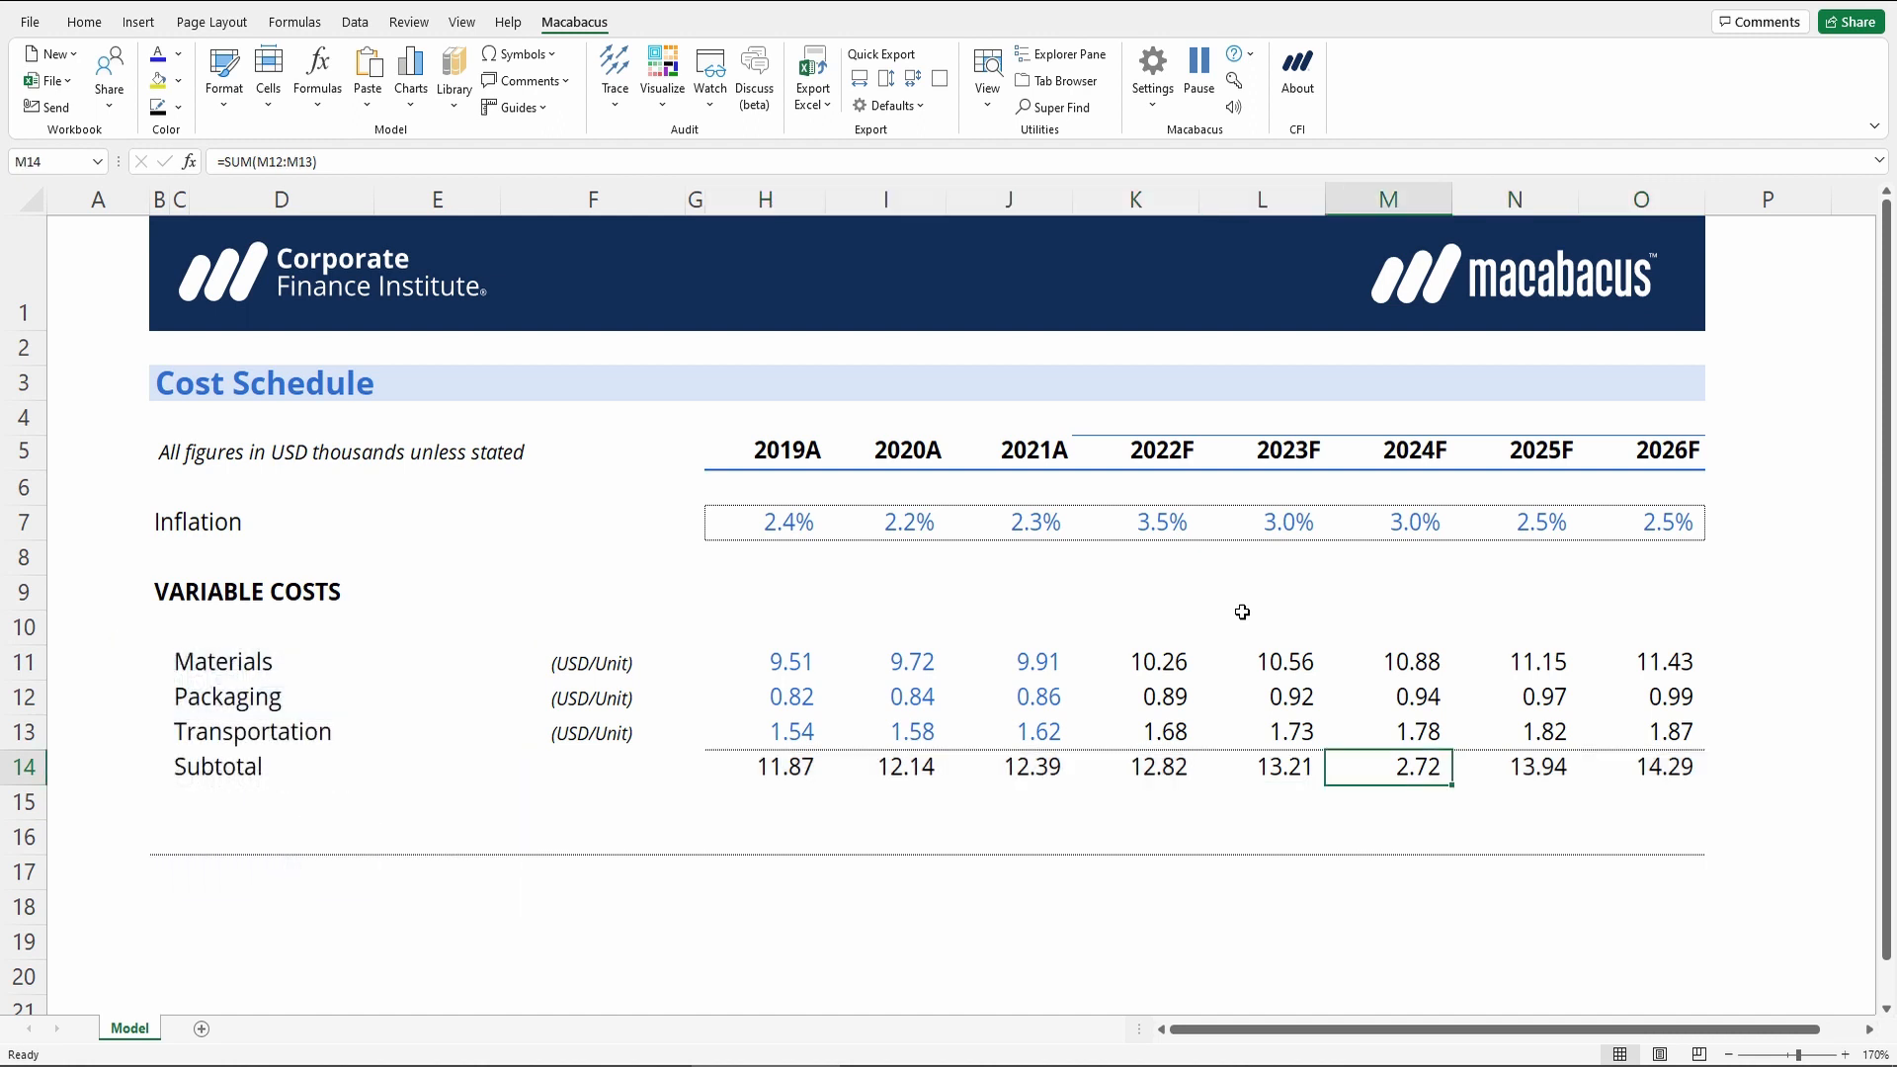
pyautogui.doubleClick(1386, 766)
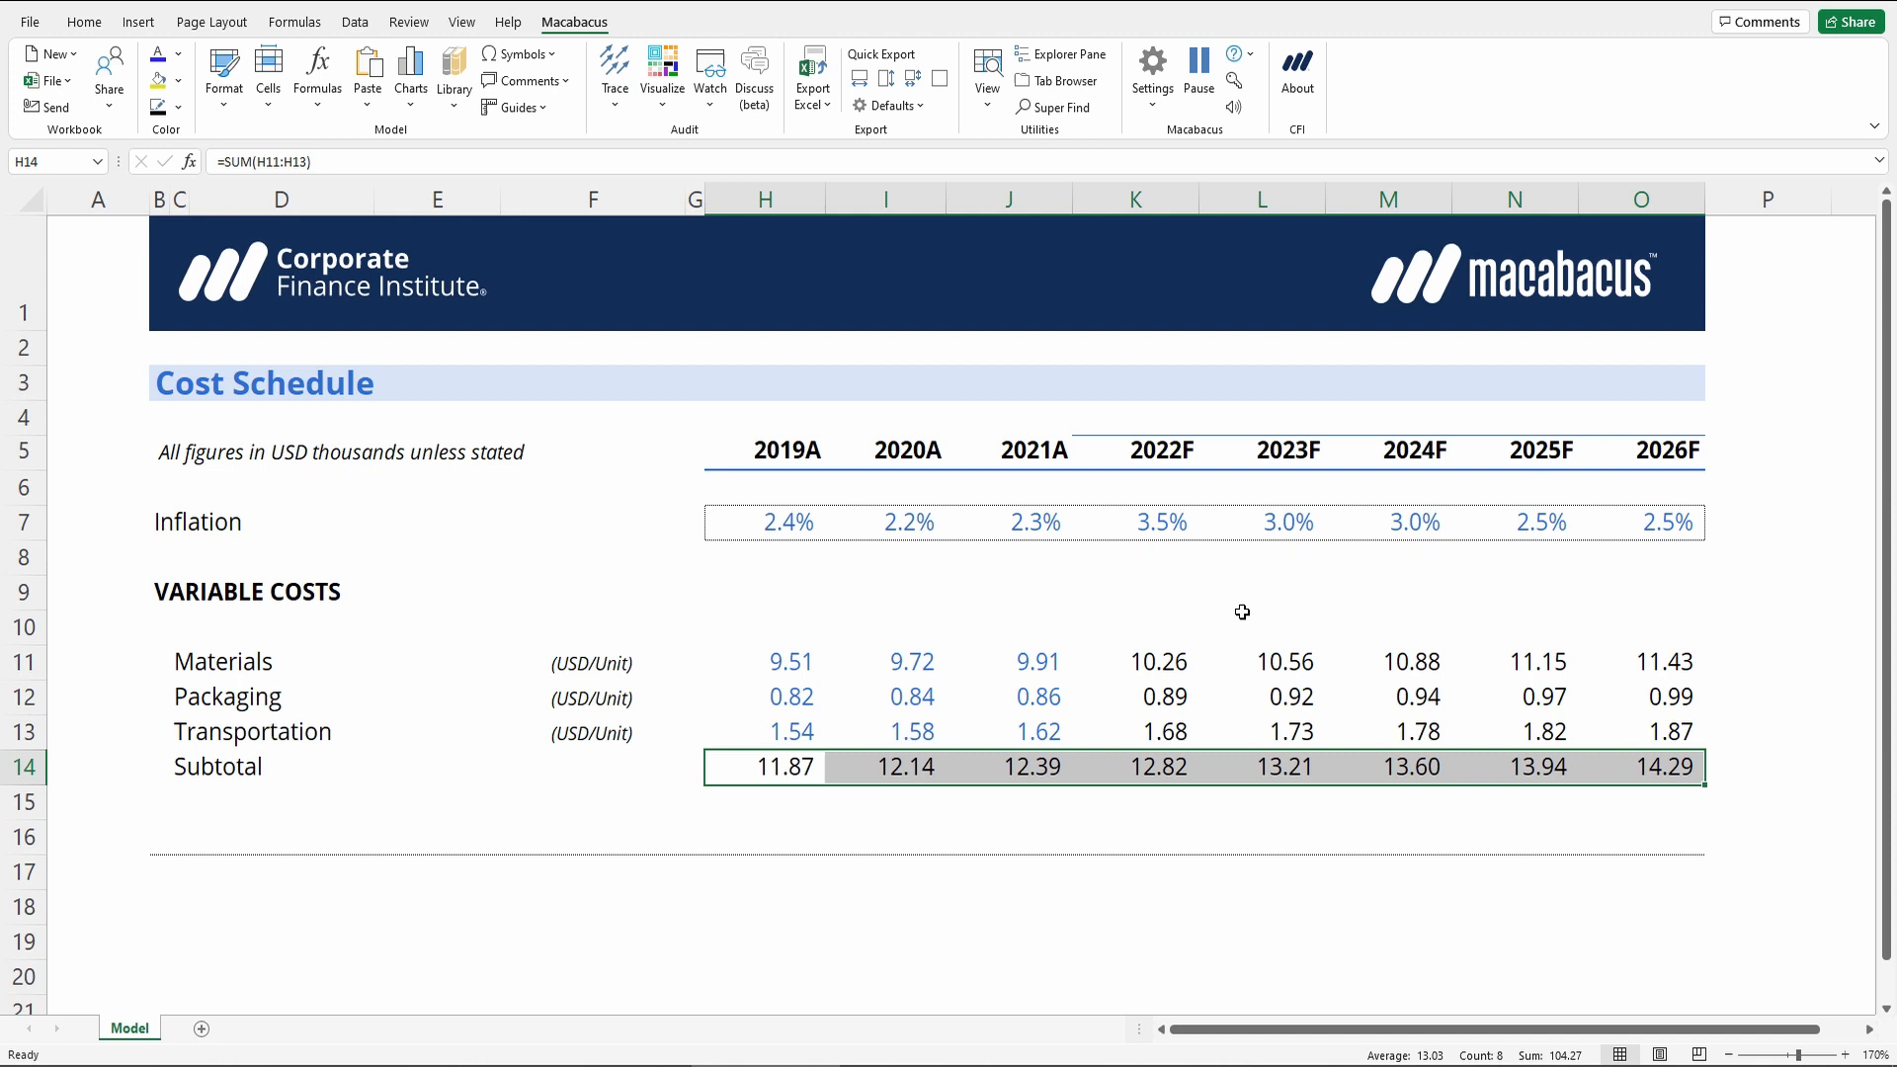
pyautogui.click(1261, 767)
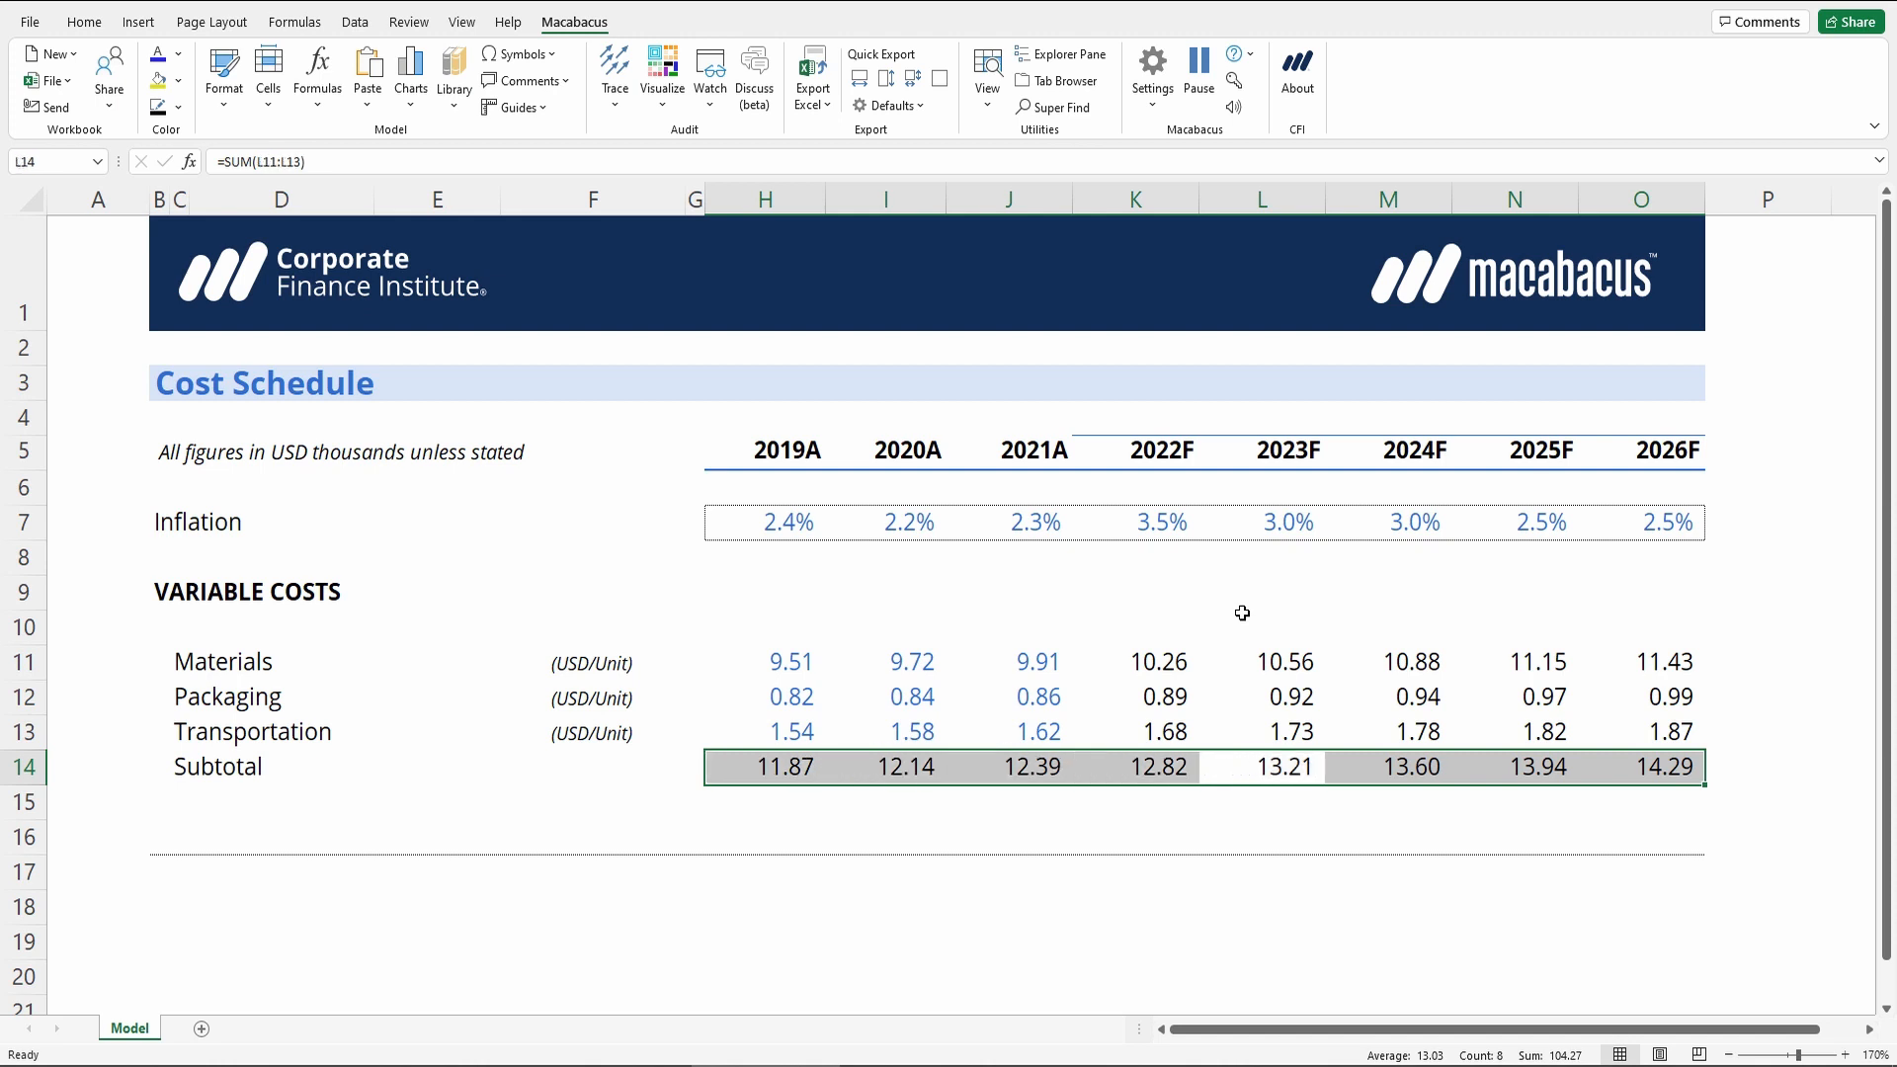
pyautogui.click(1640, 766)
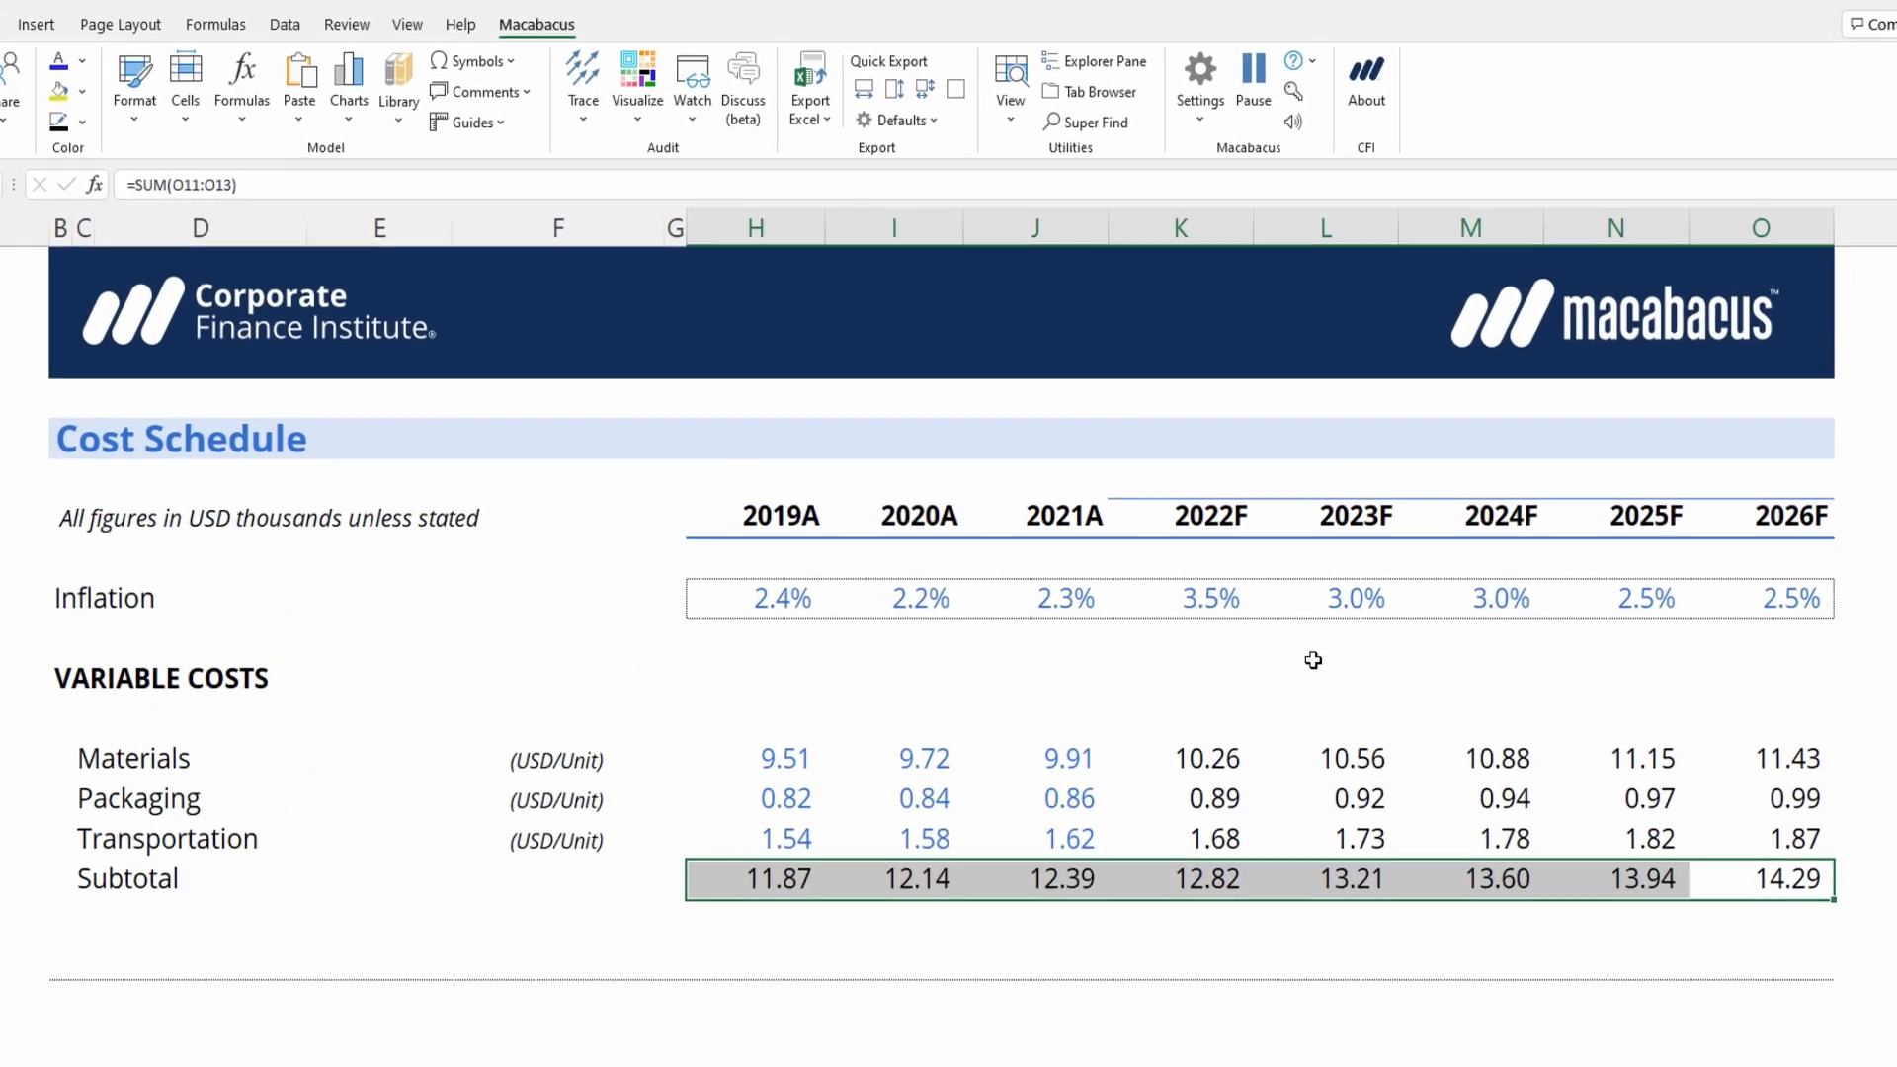
# Enable Enter edit mode under Uniformulas in Macabacus Settings > Excel > Modeling and confirm
pyautogui.click(1199, 85)
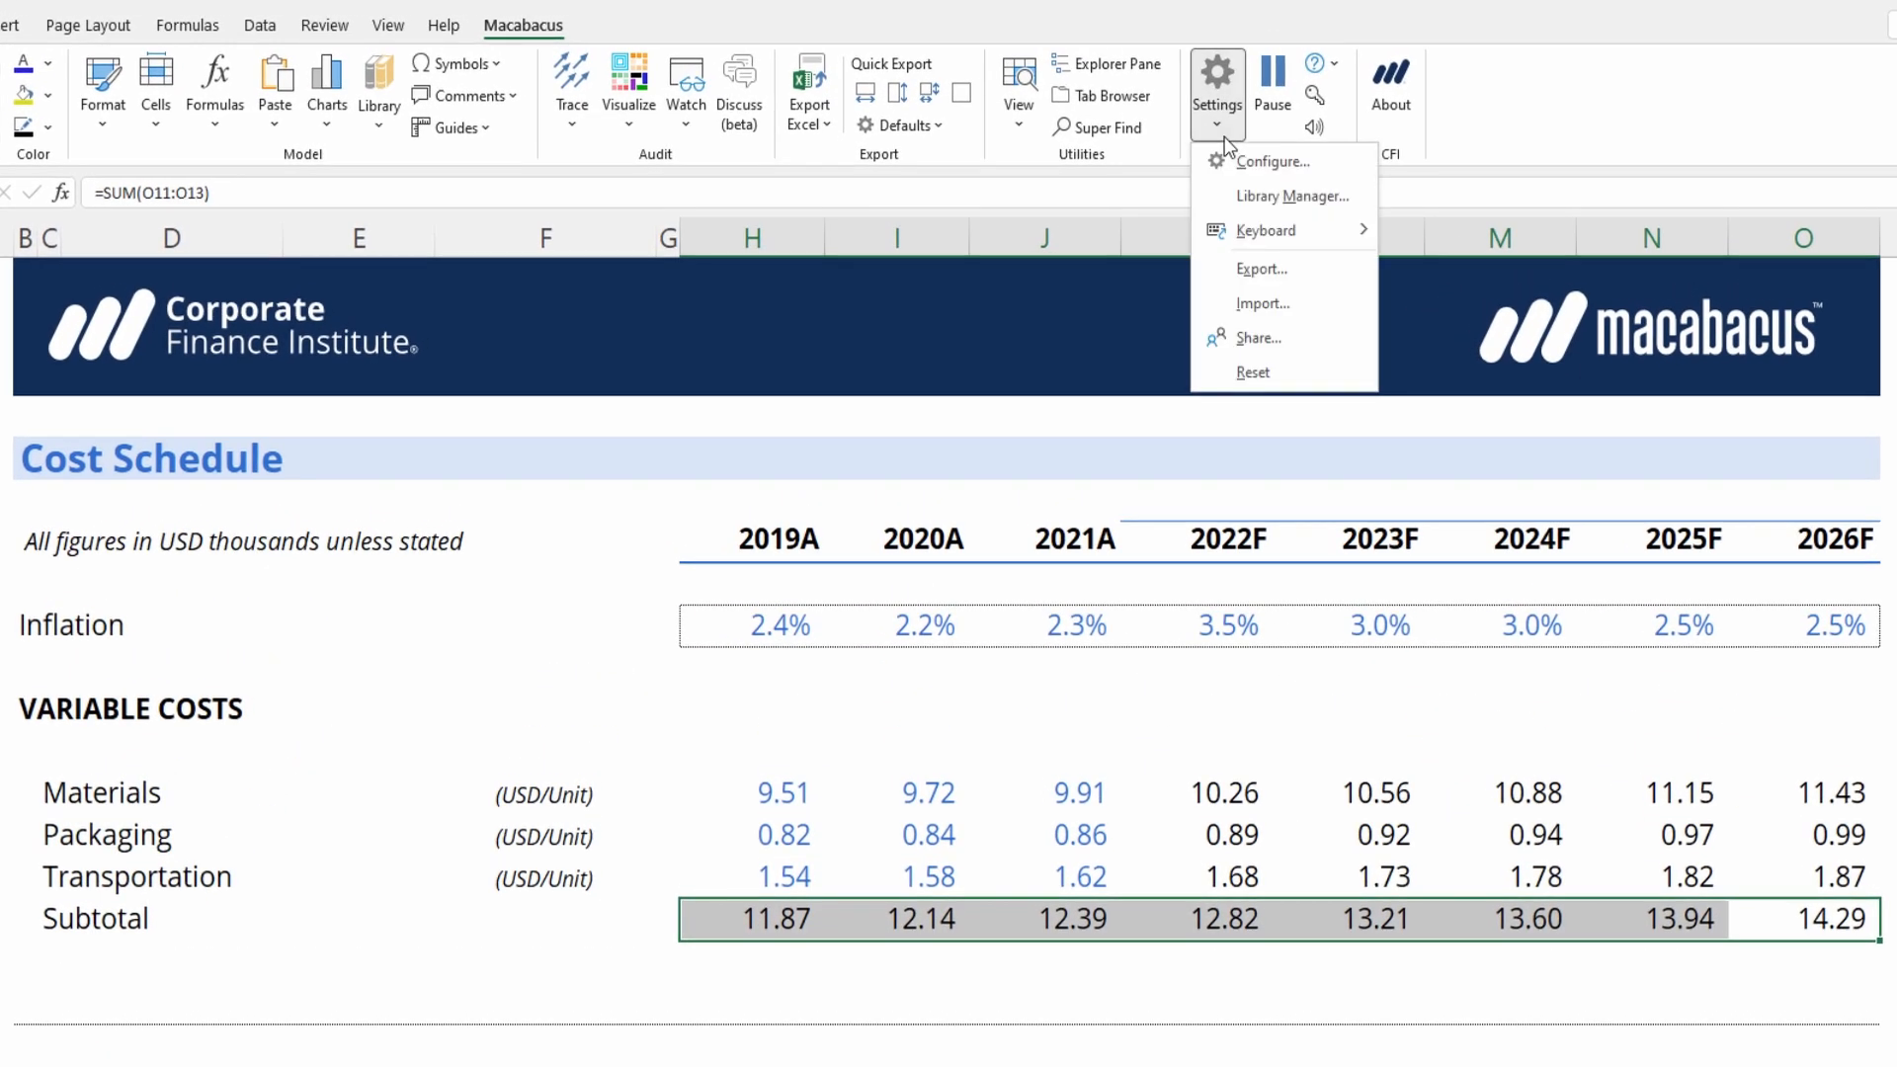
pyautogui.click(1215, 85)
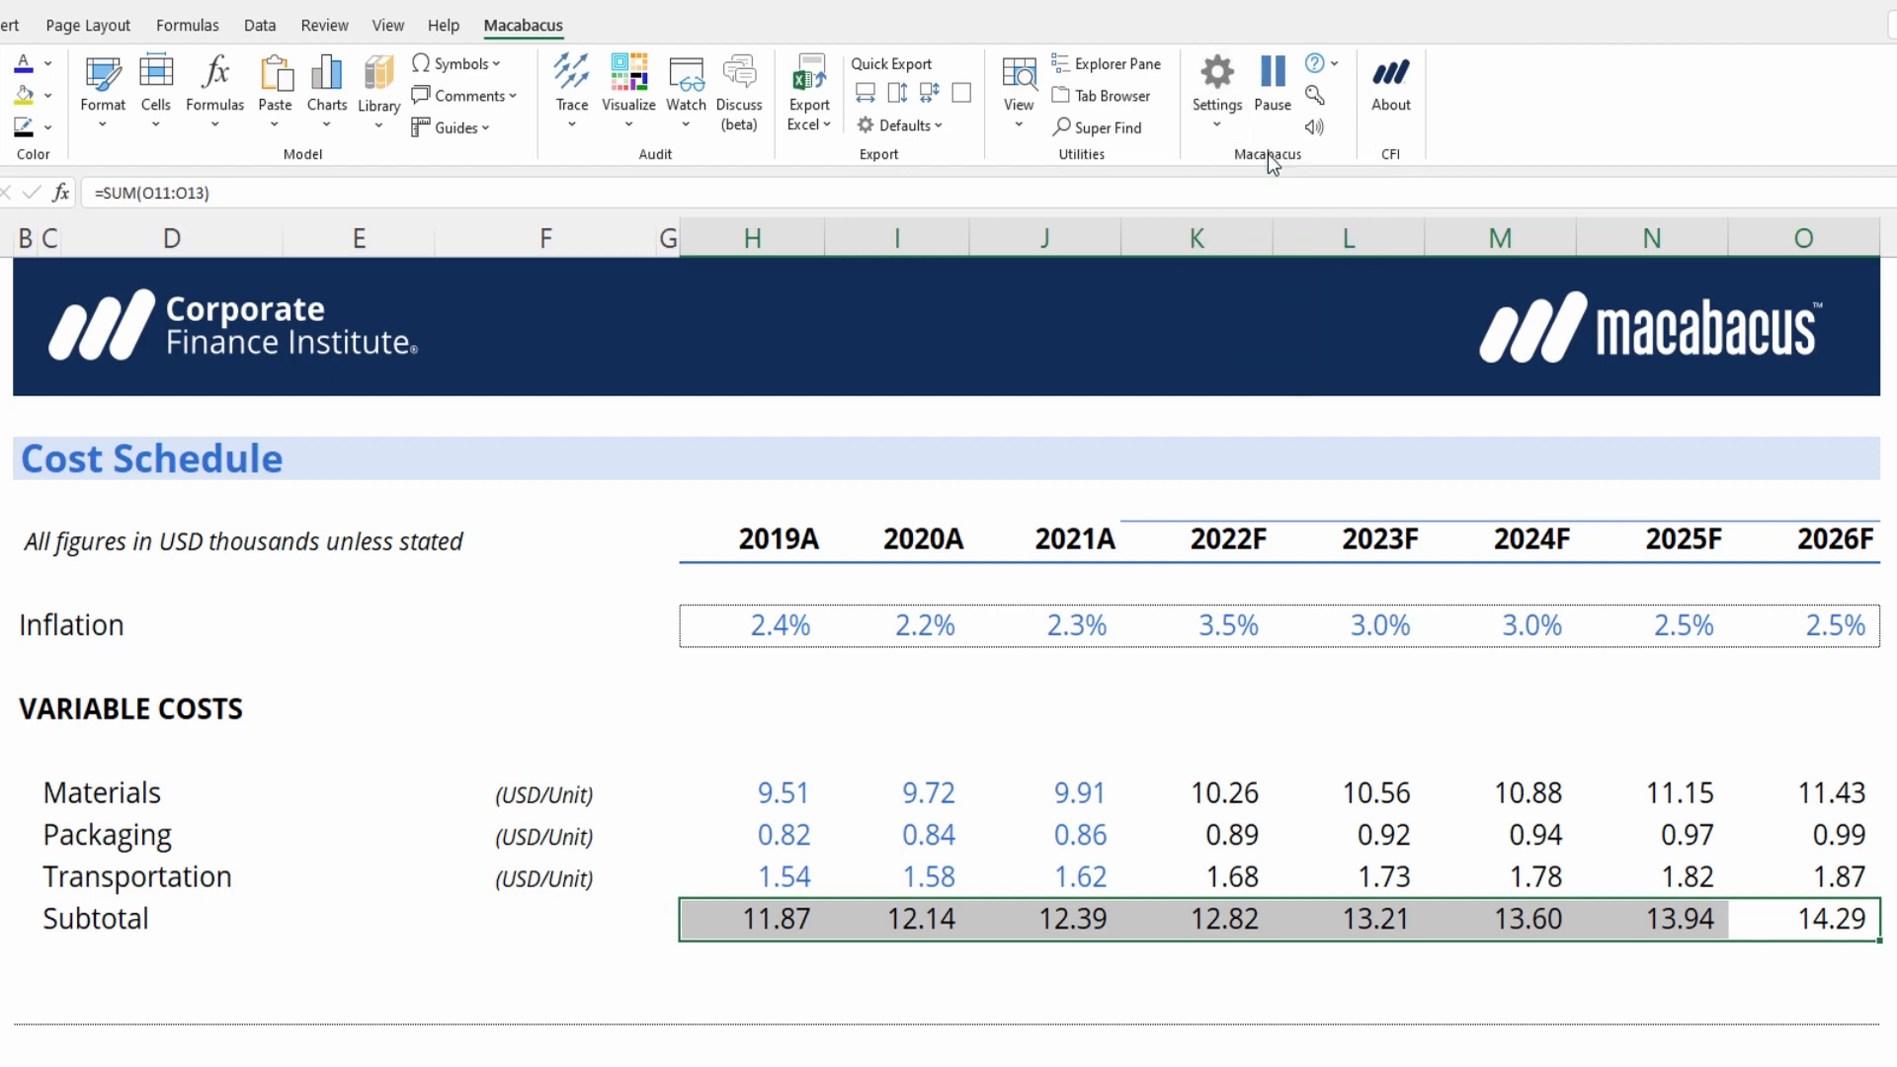
pyautogui.click(1215, 85)
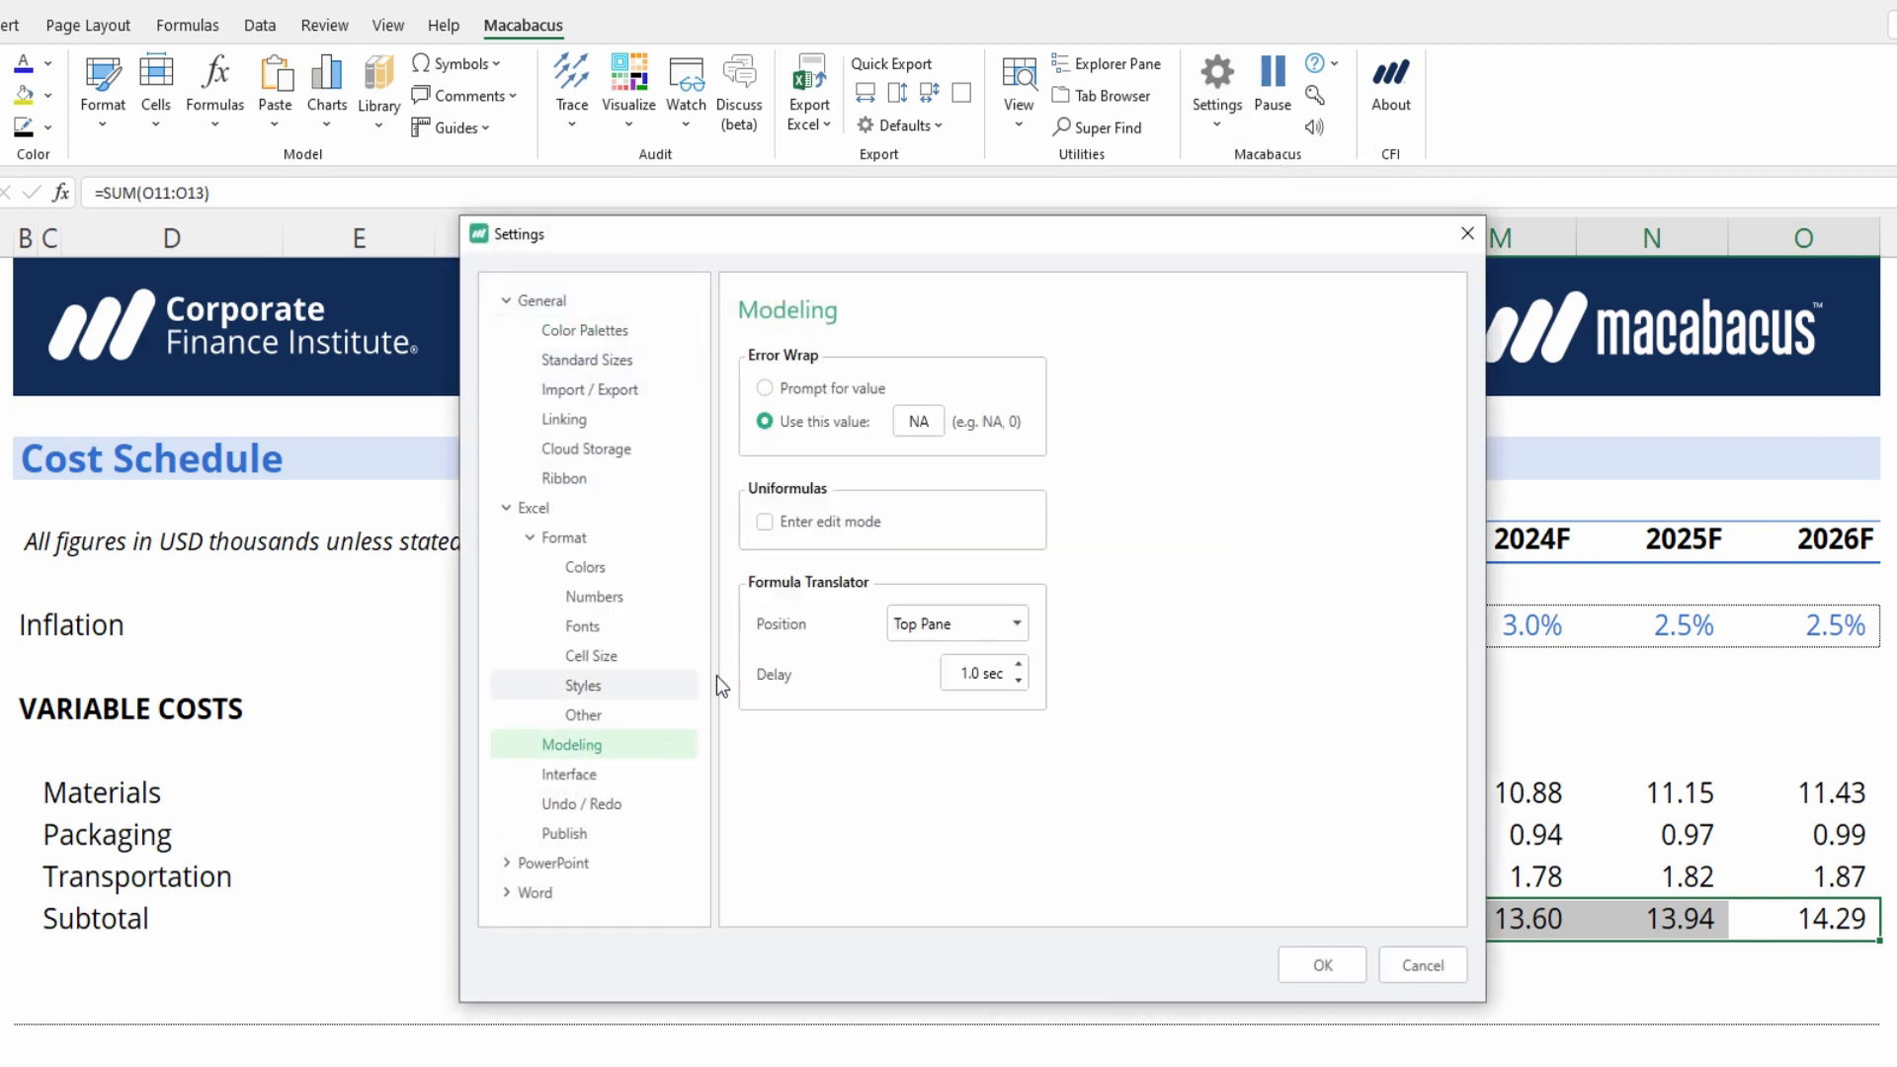
pyautogui.click(764, 521)
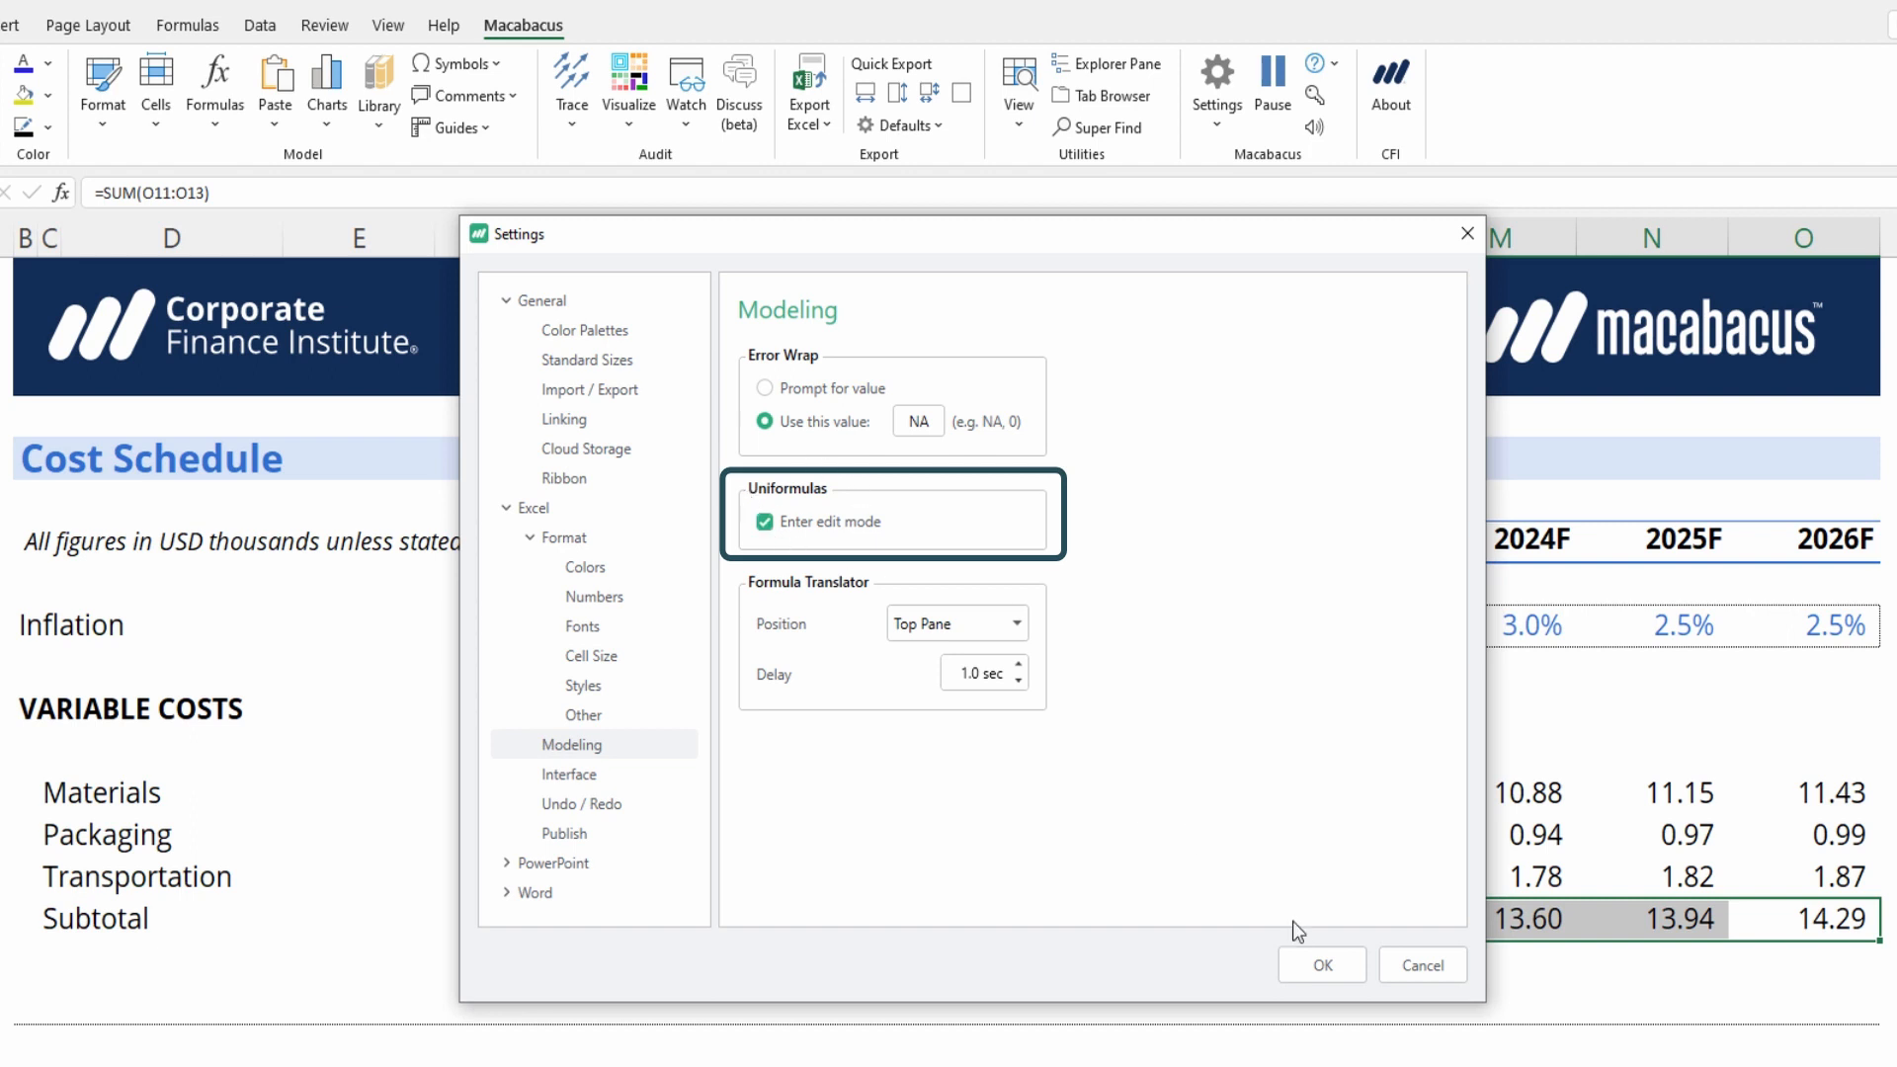
pyautogui.click(1319, 964)
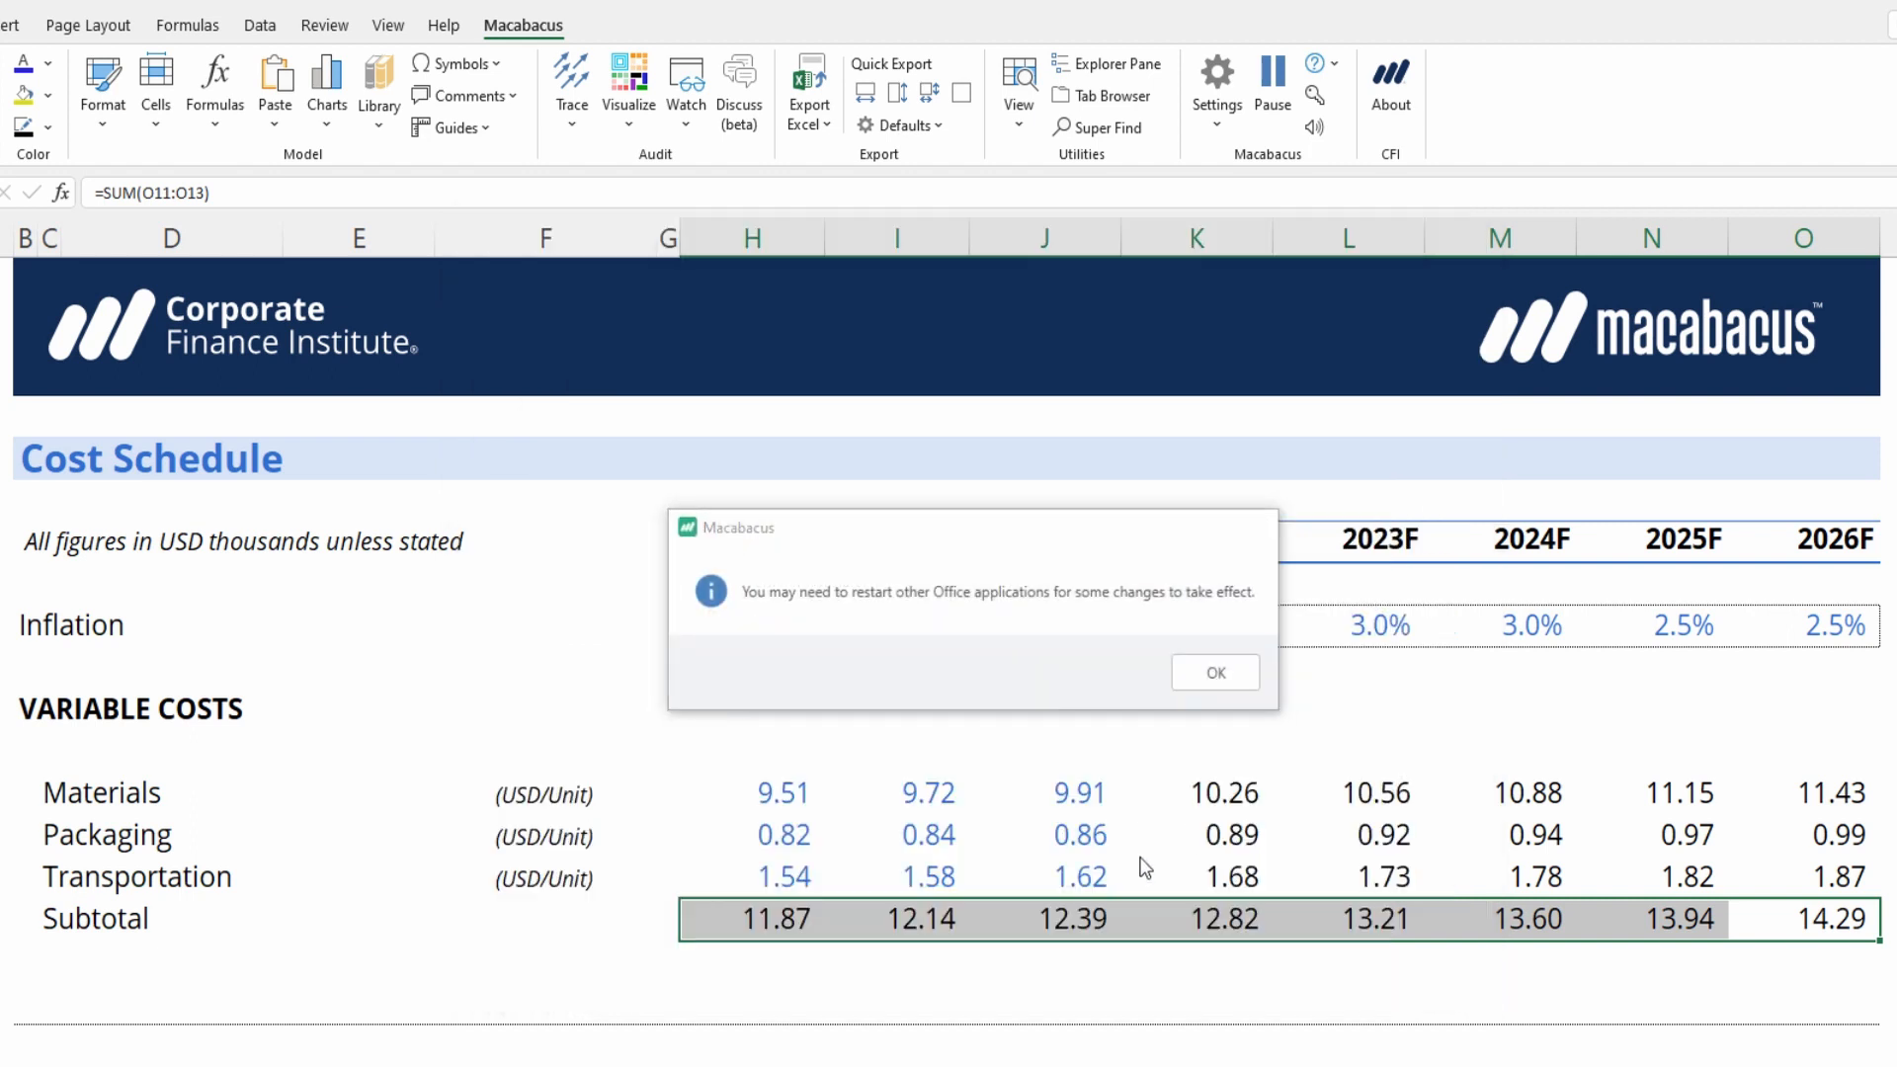
pyautogui.click(1213, 672)
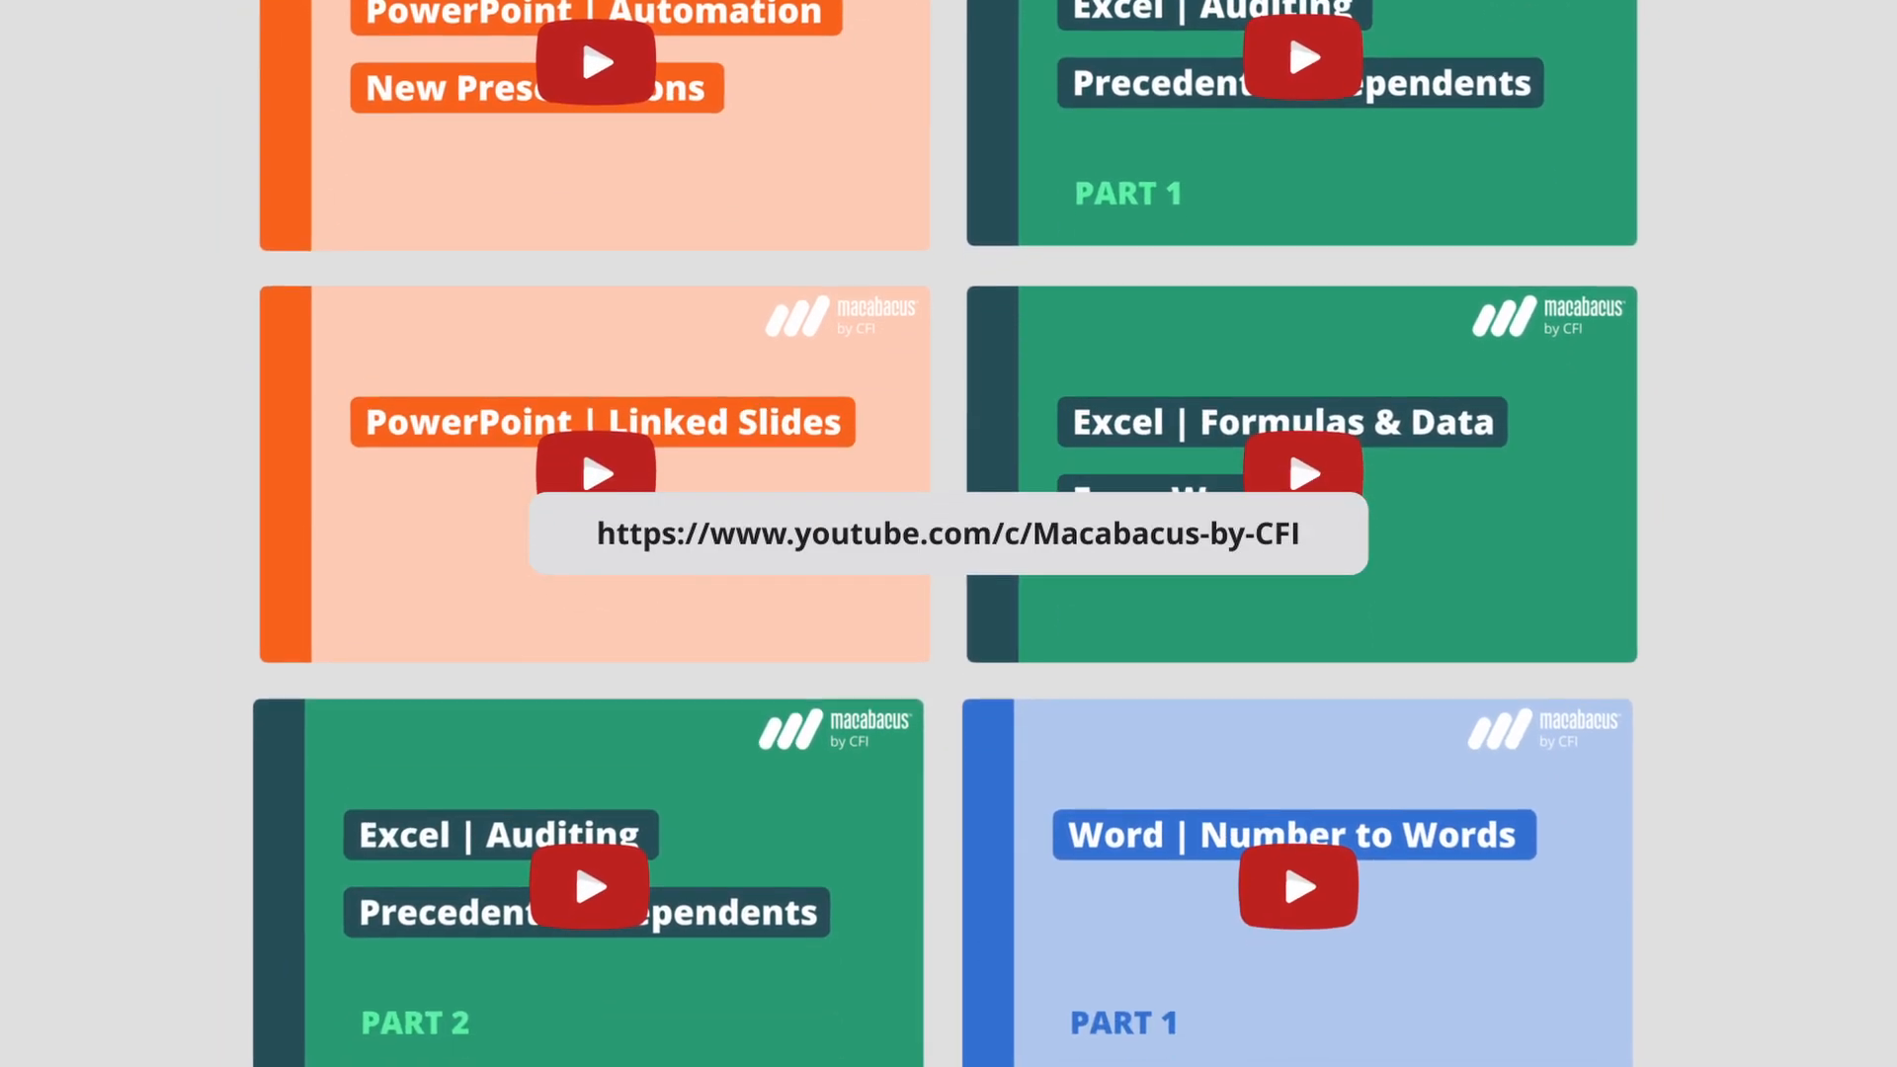
pyautogui.scroll(-3)
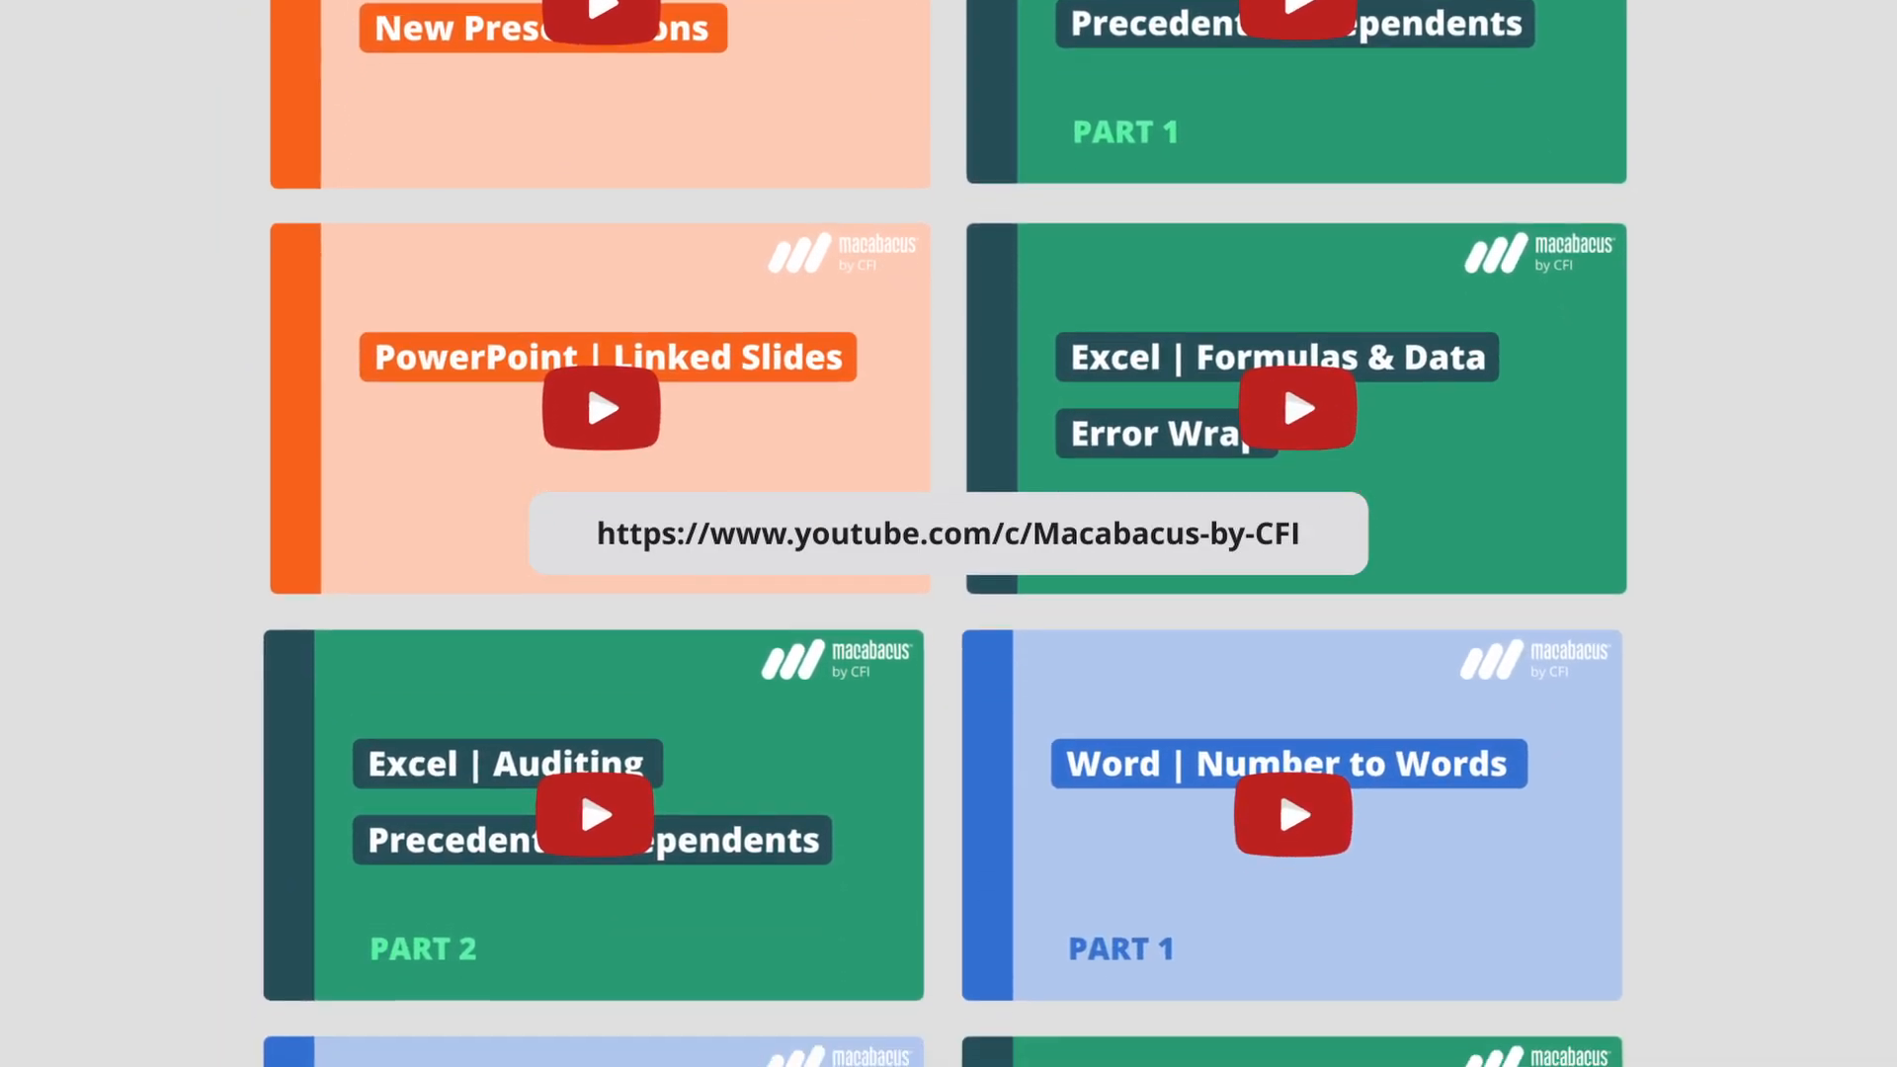